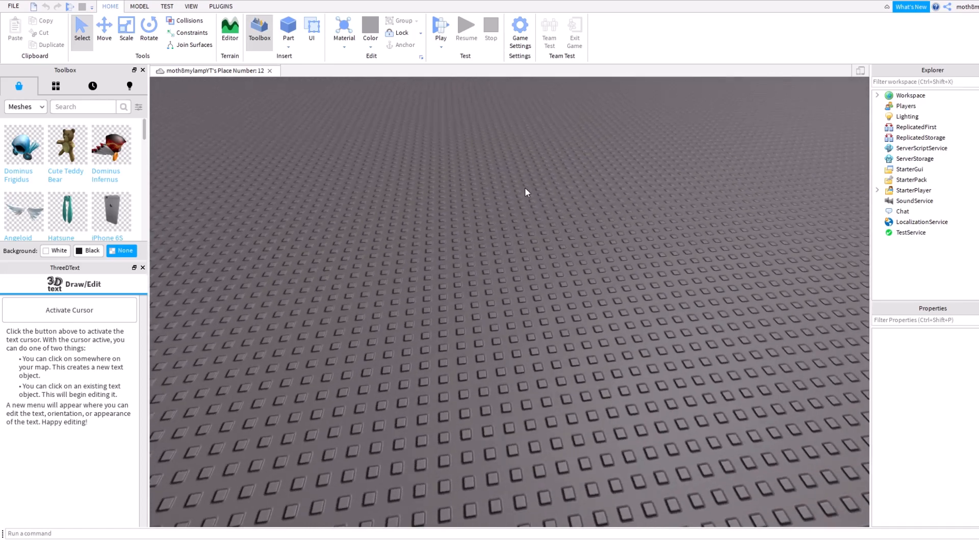
- Search the Toolbox's Plugins category for "Load character" and browse the results
{"action": "left_click", "coordinate": [220, 6]}
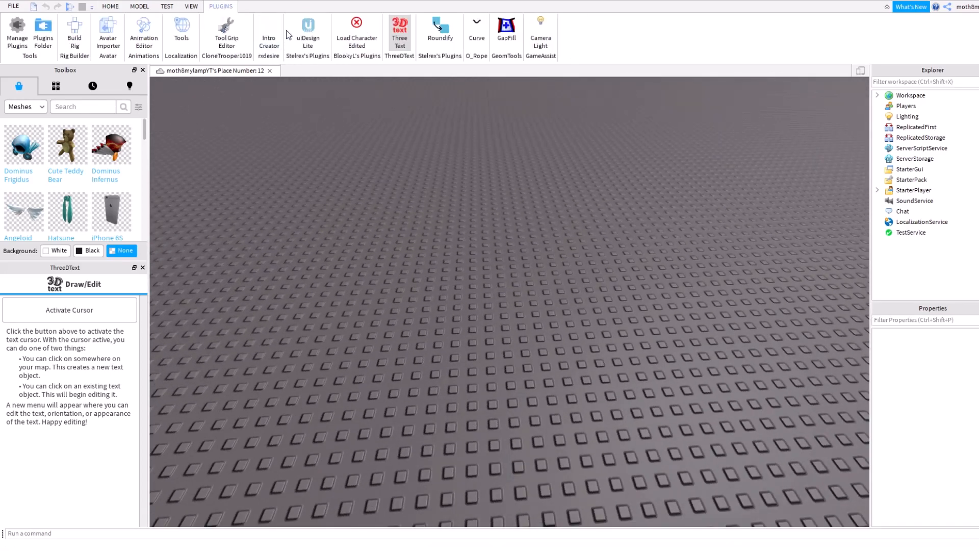
{"action": "mouse_move", "coordinate": [357, 32]}
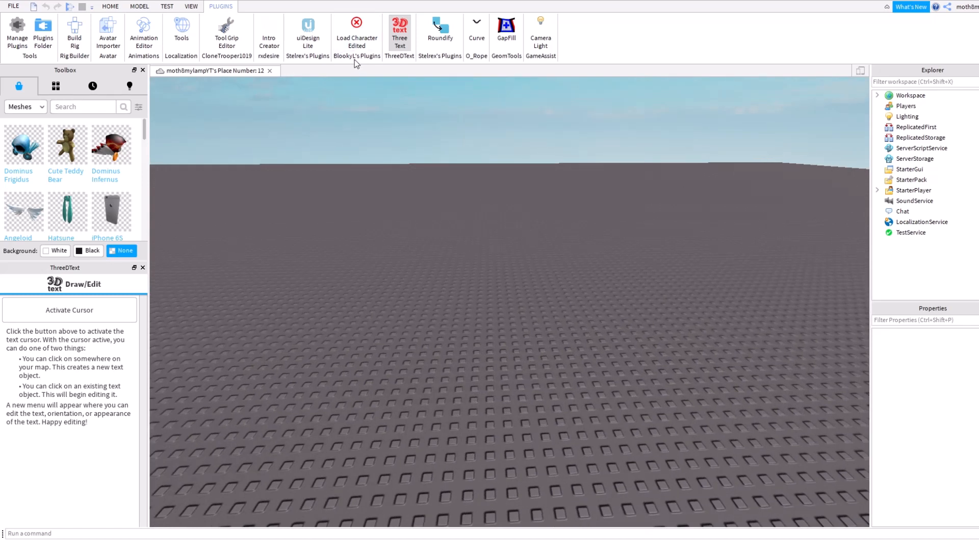
{"action": "mouse_move", "coordinate": [373, 64]}
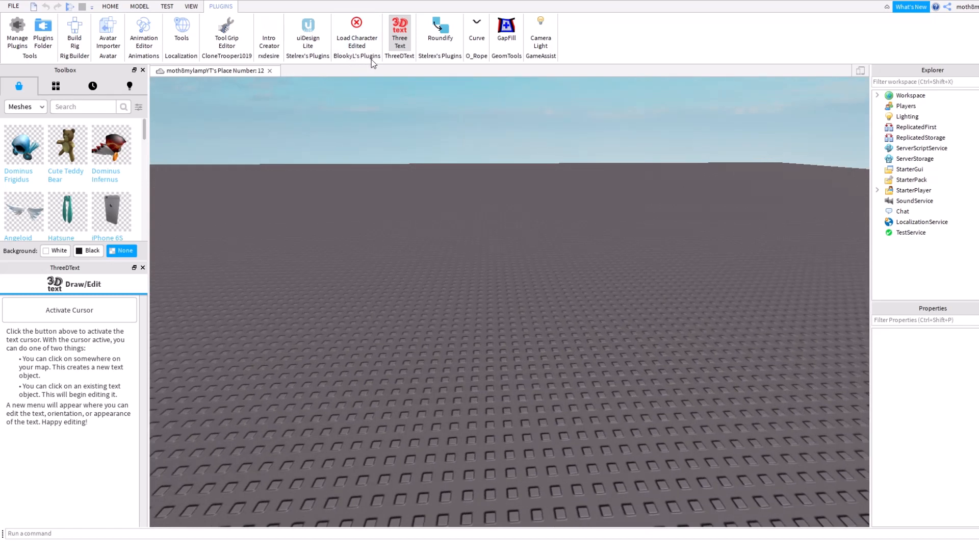
{"action": "mouse_move", "coordinate": [335, 40]}
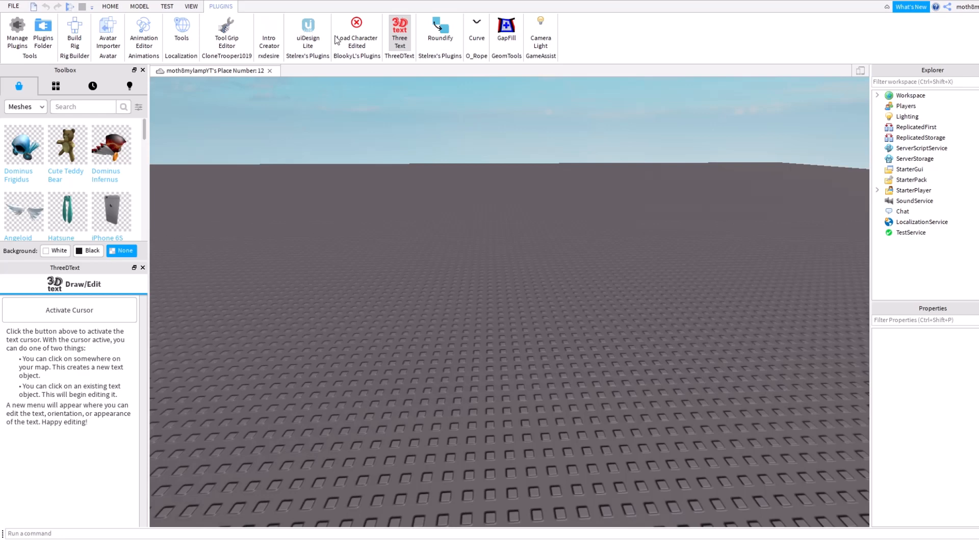
{"action": "left_click", "coordinate": [24, 106]}
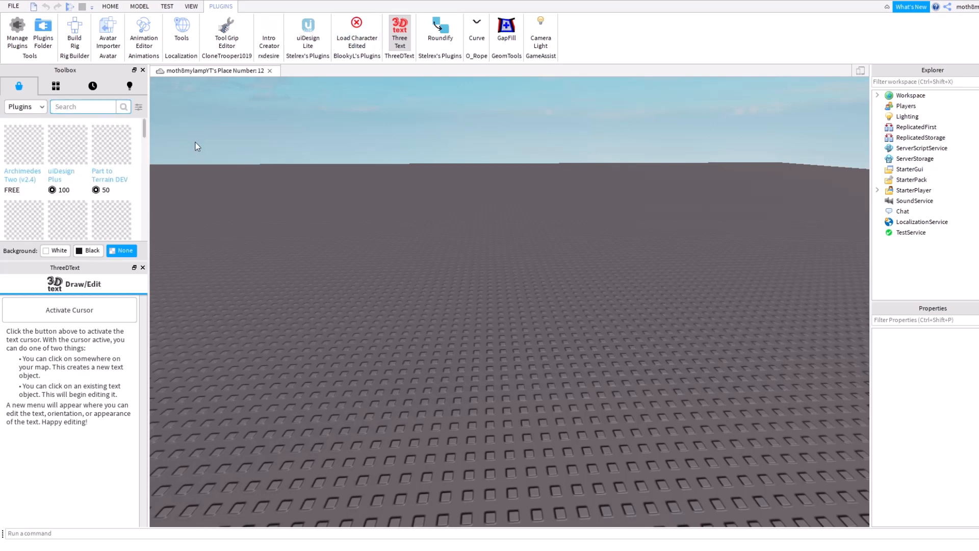
{"action": "type", "text": "Load character"}
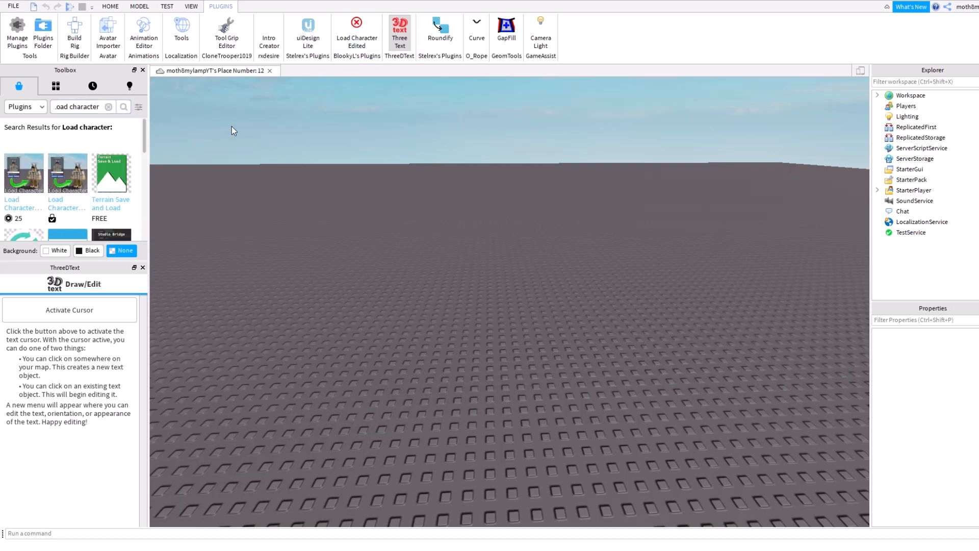
{"action": "scroll", "scroll_direction": "down", "scroll_amount": 3}
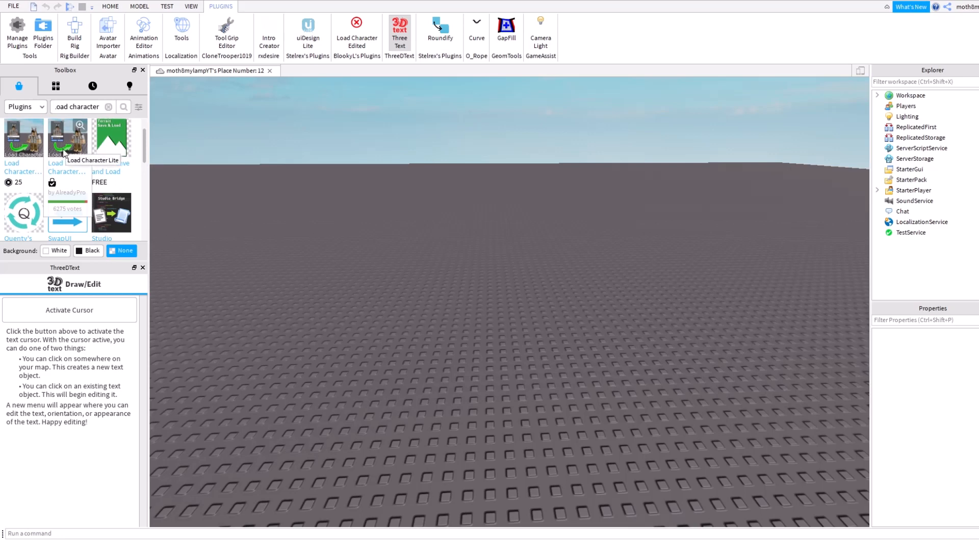
{"action": "mouse_move", "coordinate": [177, 124]}
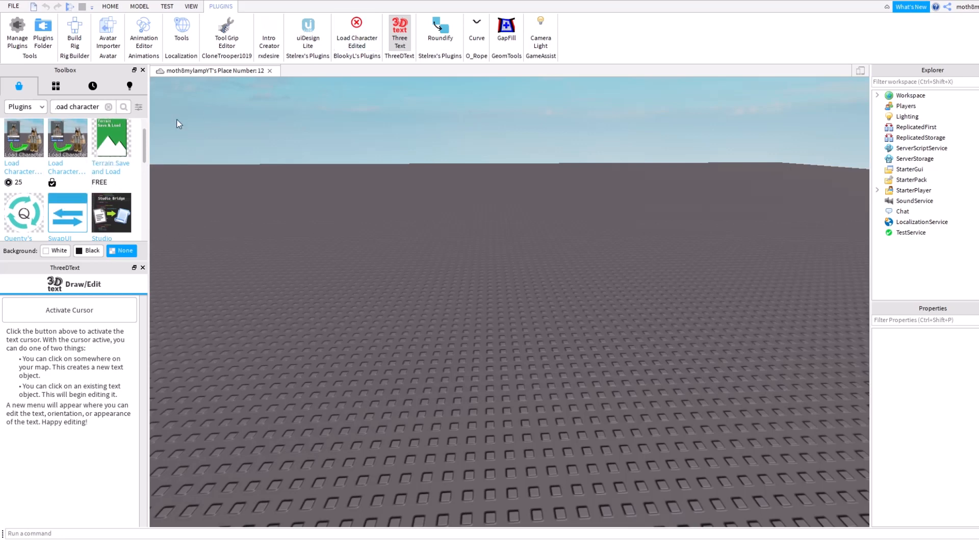
{"action": "mouse_move", "coordinate": [319, 175]}
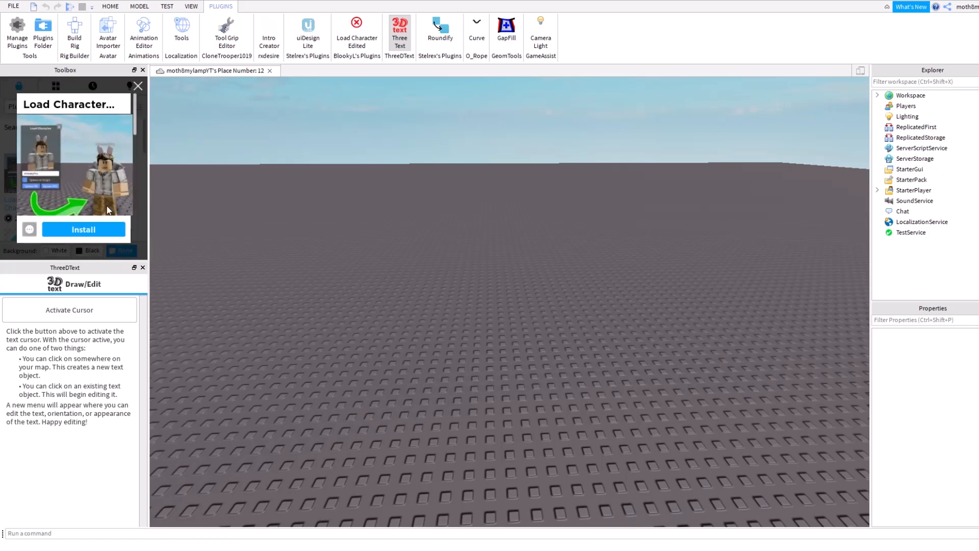
- Install the Load Character plugin and launch it from the Plugins ribbon
{"action": "left_click", "coordinate": [82, 230]}
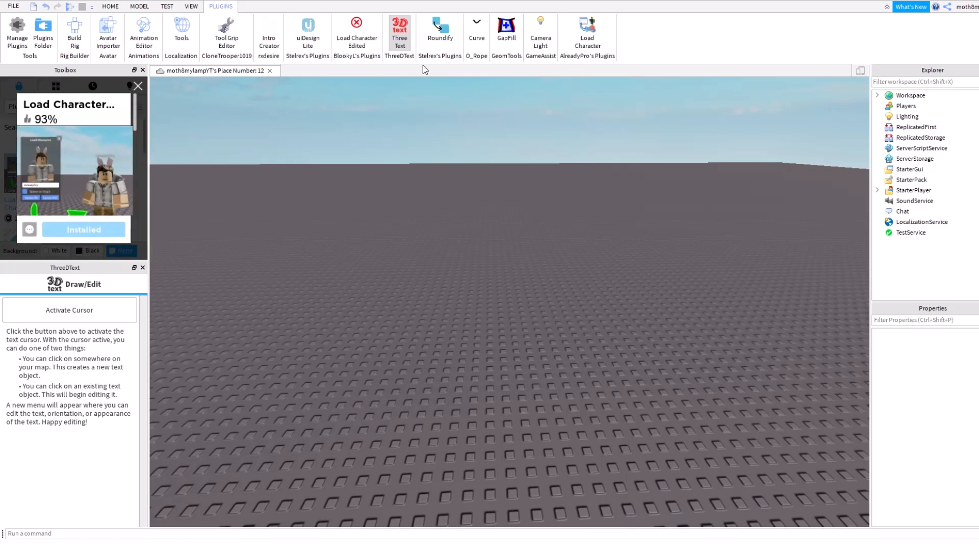
{"action": "left_click", "coordinate": [587, 30]}
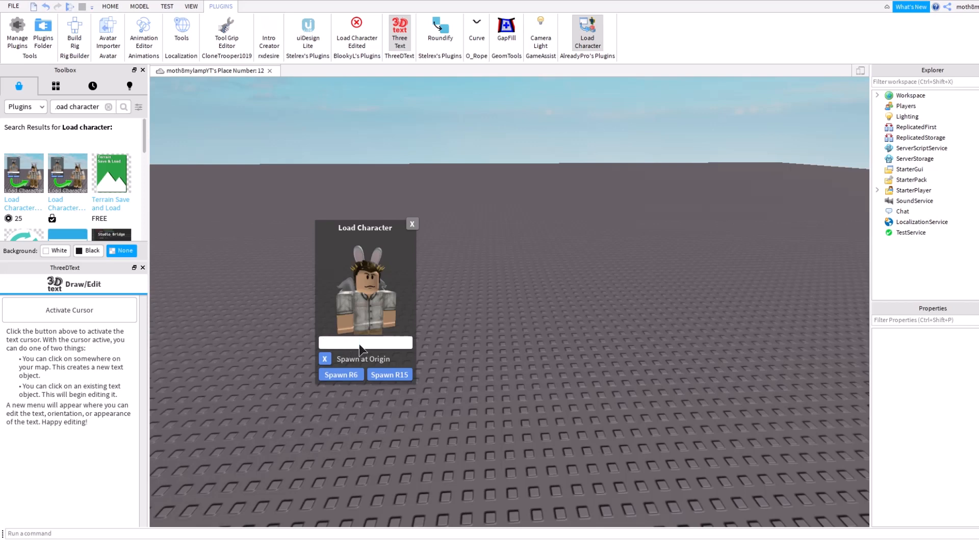
- Spawn the user "moth8" avatar into the workspace as an R6 character
{"action": "type", "text": "moth8mylampYT"}
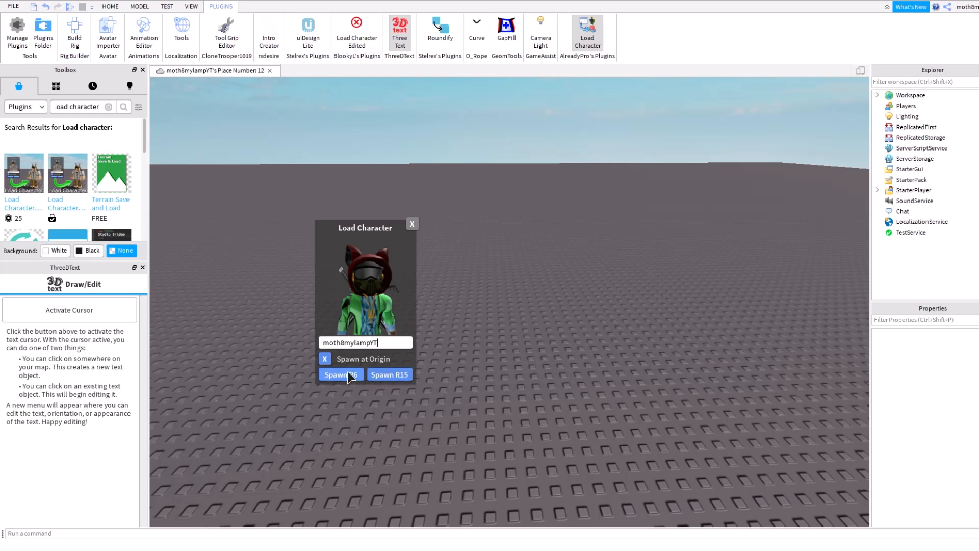
{"action": "left_click", "coordinate": [340, 374]}
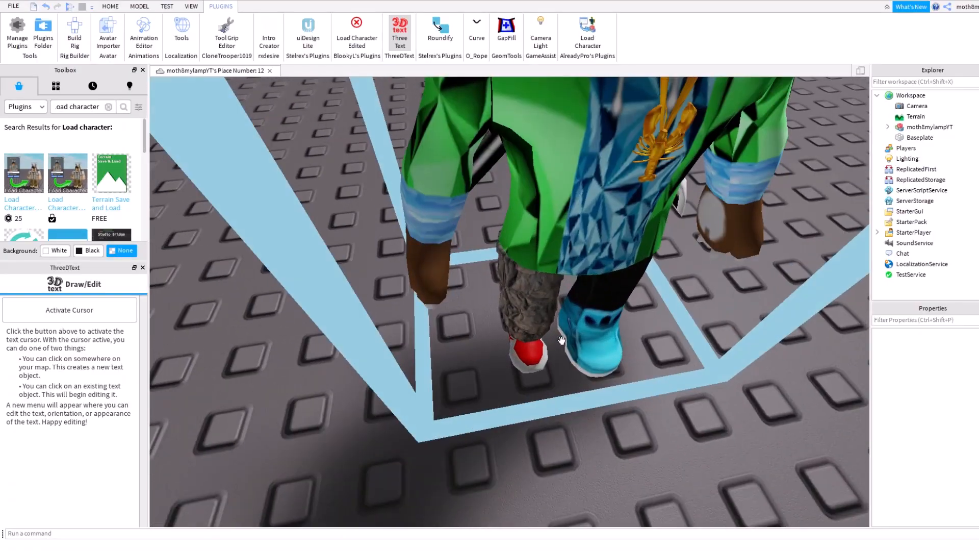
- Spawn the default character as R15 via Load Character and close its window
{"action": "left_click", "coordinate": [929, 126]}
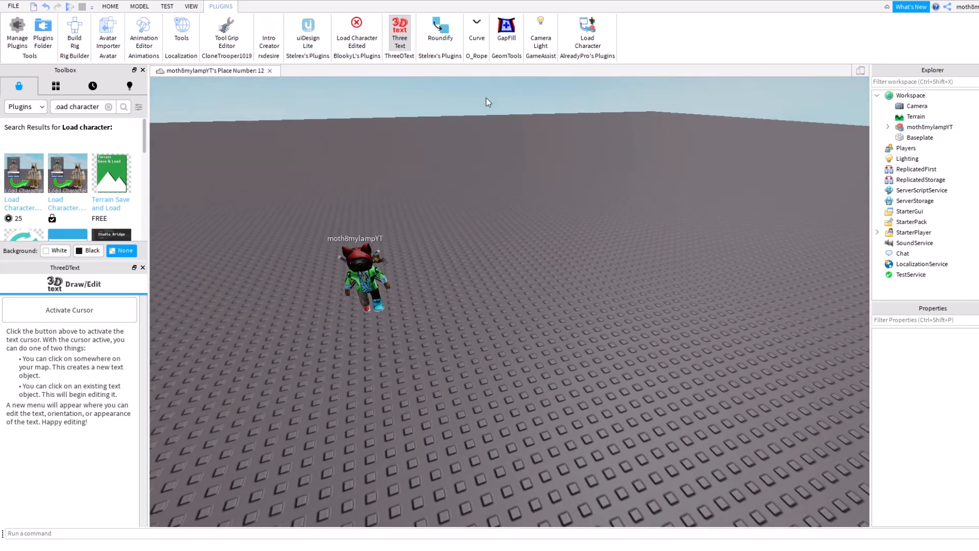
{"action": "left_click", "coordinate": [588, 32]}
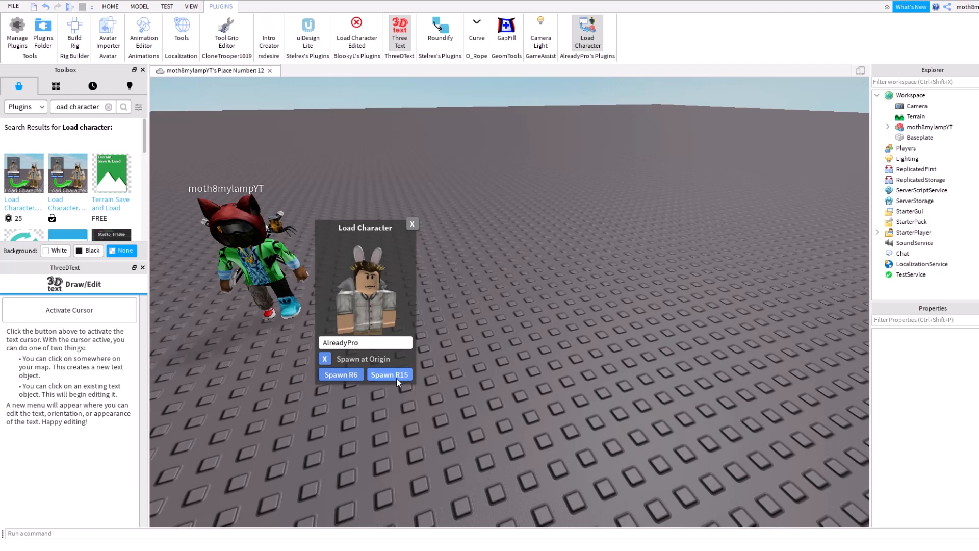
{"action": "left_click", "coordinate": [389, 374]}
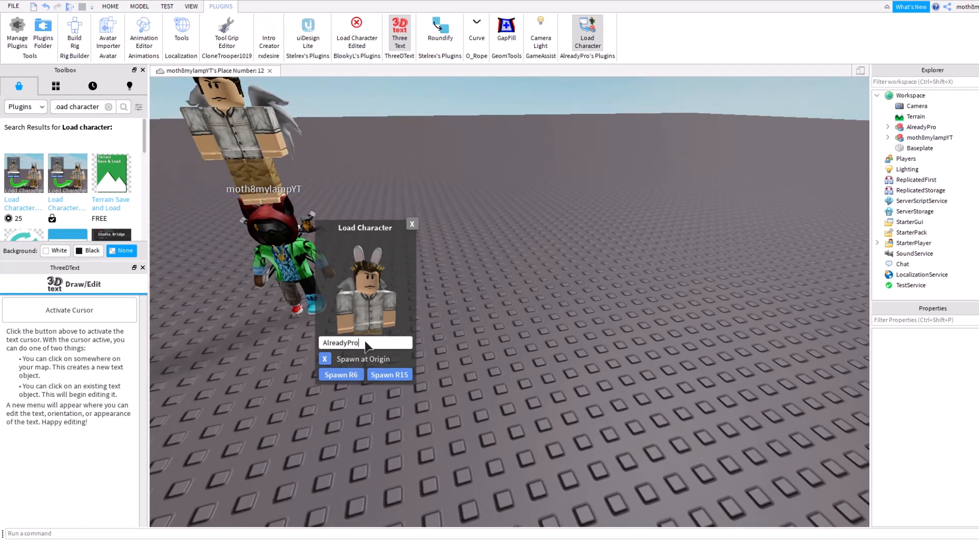
{"action": "left_click", "coordinate": [412, 223]}
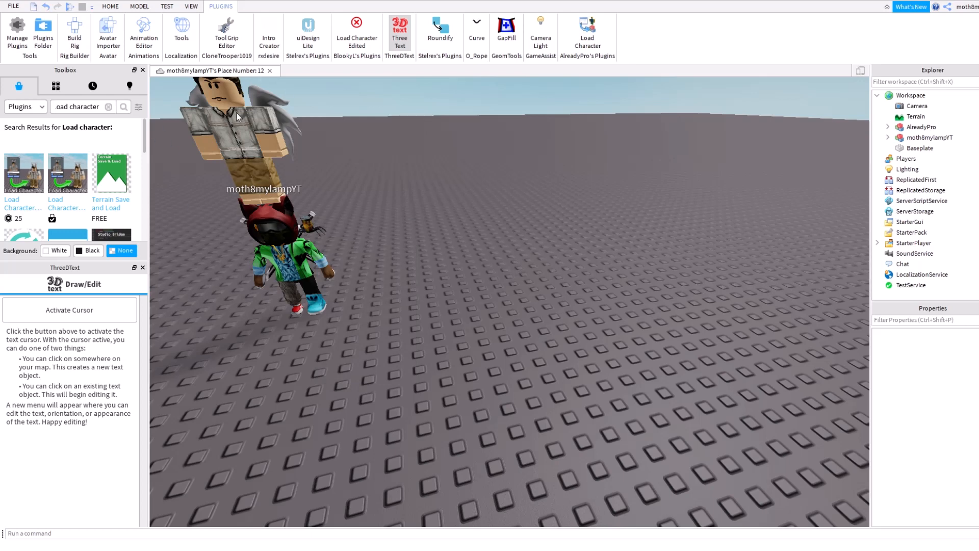
- Select the extra default character in Explorer and expand the avatar model's parts
{"action": "left_click", "coordinate": [919, 126]}
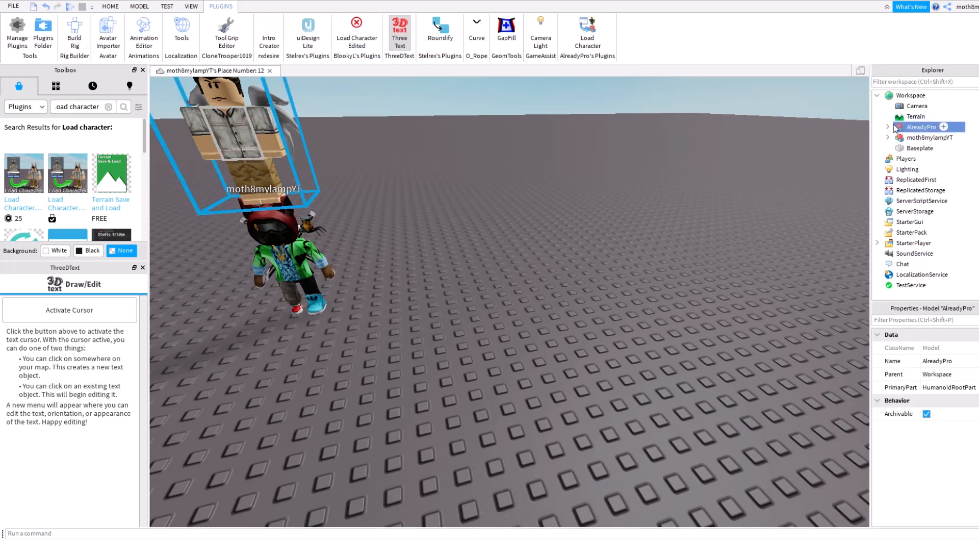
{"action": "left_click", "coordinate": [888, 127]}
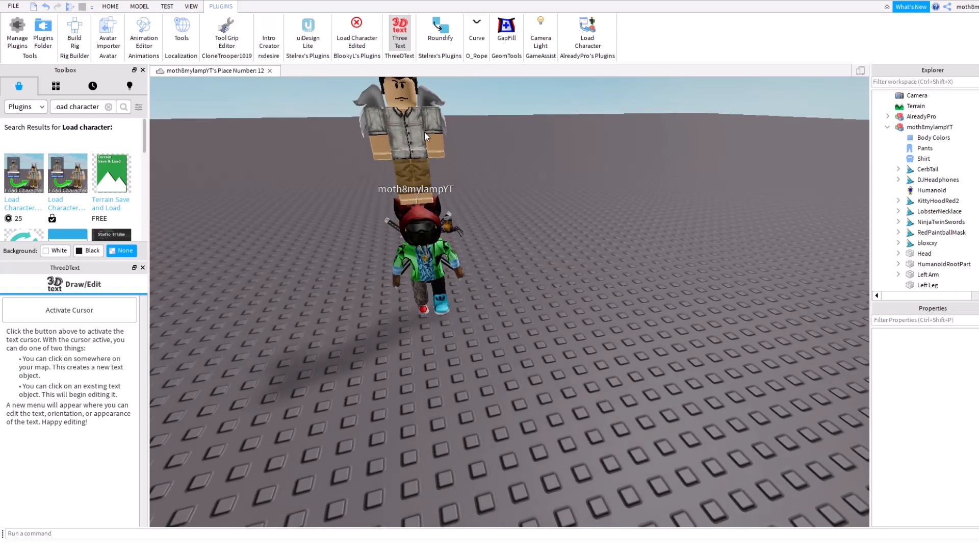
- Delete the extra model and rotate the avatar's Right Arm outward with the Rotate tool
{"action": "left_click", "coordinate": [920, 116]}
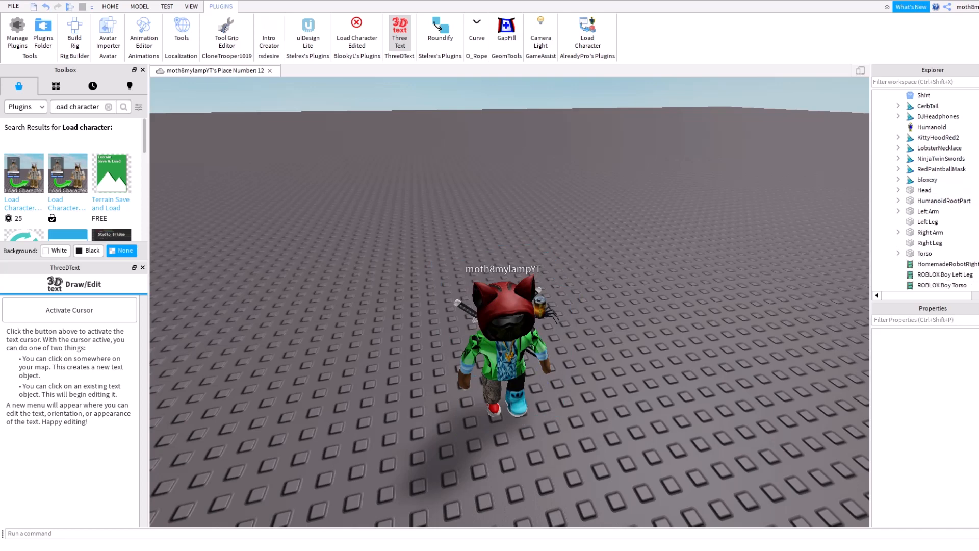
{"action": "left_click", "coordinate": [928, 190]}
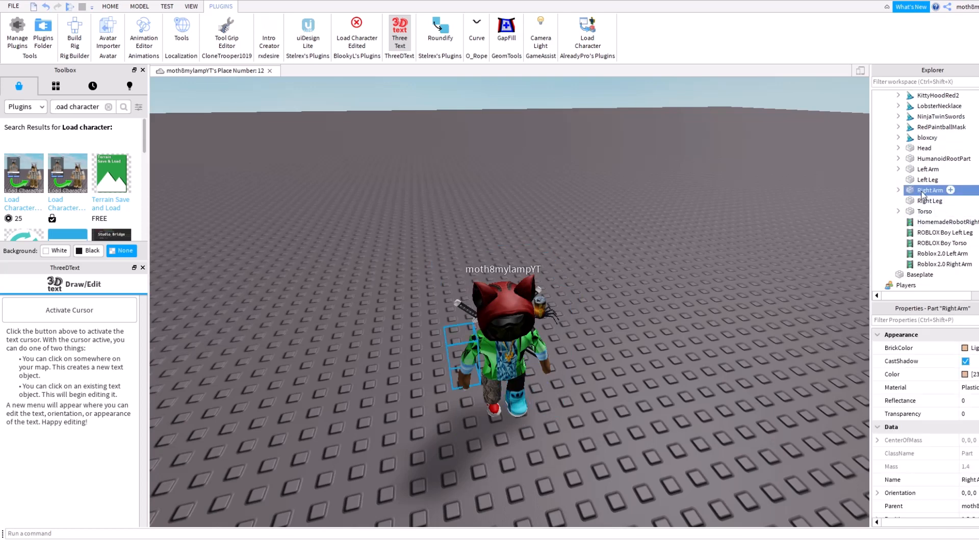
{"action": "left_click", "coordinate": [110, 6]}
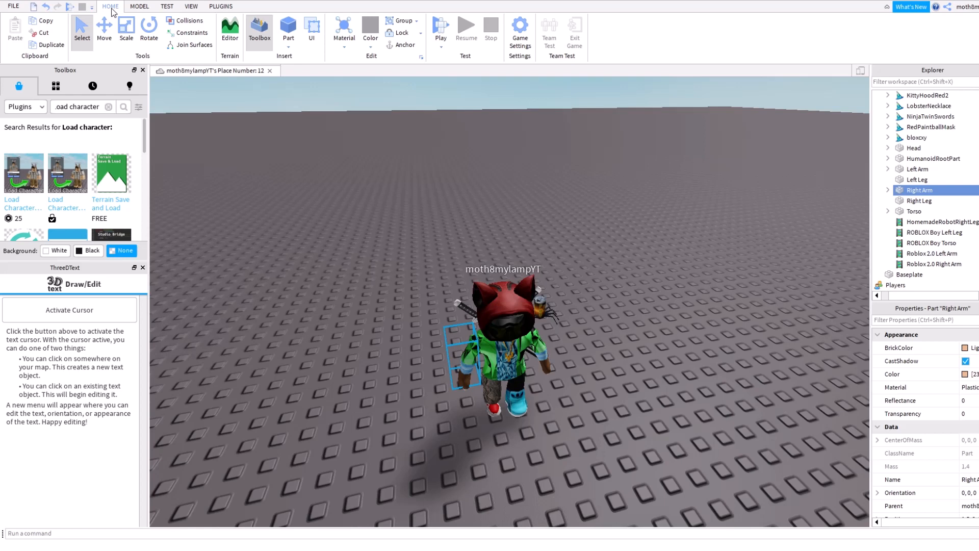
{"action": "left_click", "coordinate": [149, 29]}
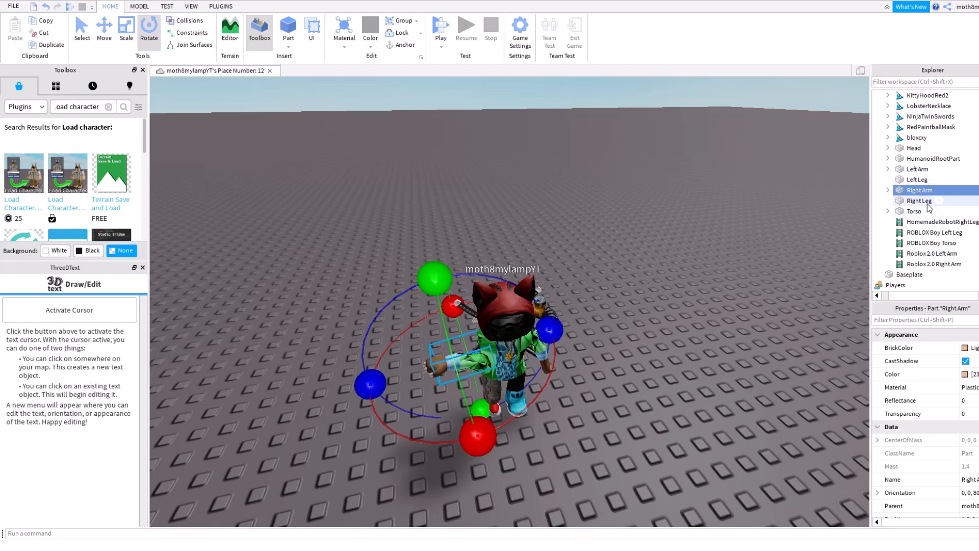
- Rotate the avatar's Left Arm outward to complete the T-pose
{"action": "left_click", "coordinate": [916, 179]}
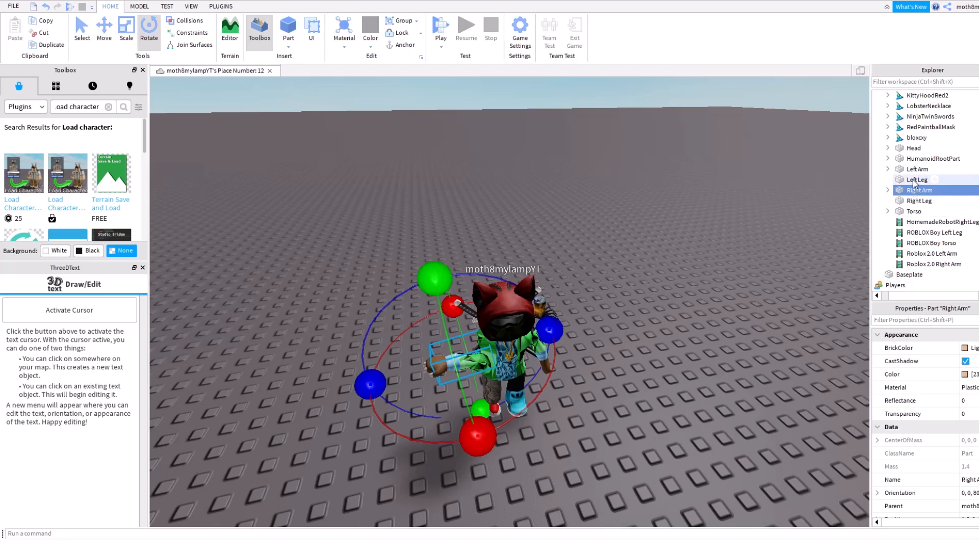
{"action": "left_click", "coordinate": [917, 168]}
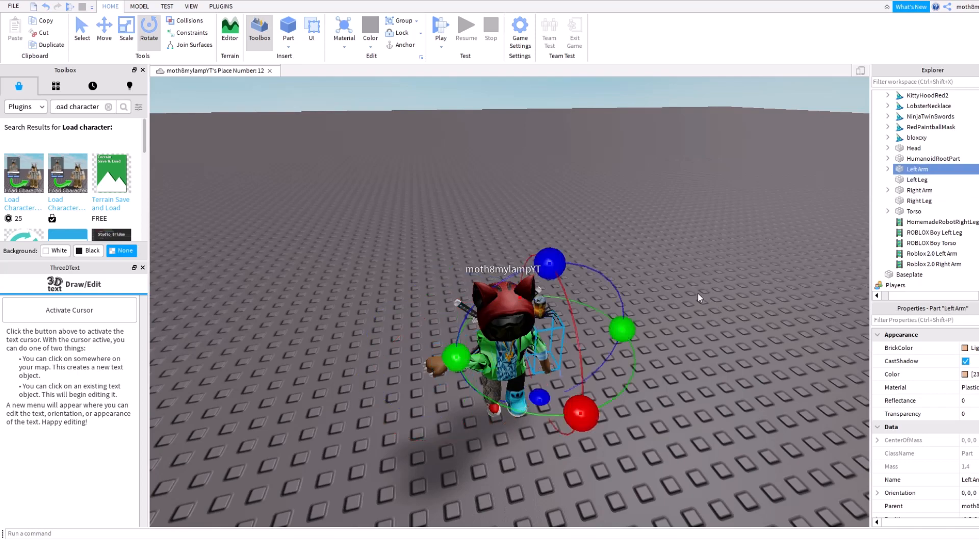
{"action": "left_click", "coordinate": [104, 29]}
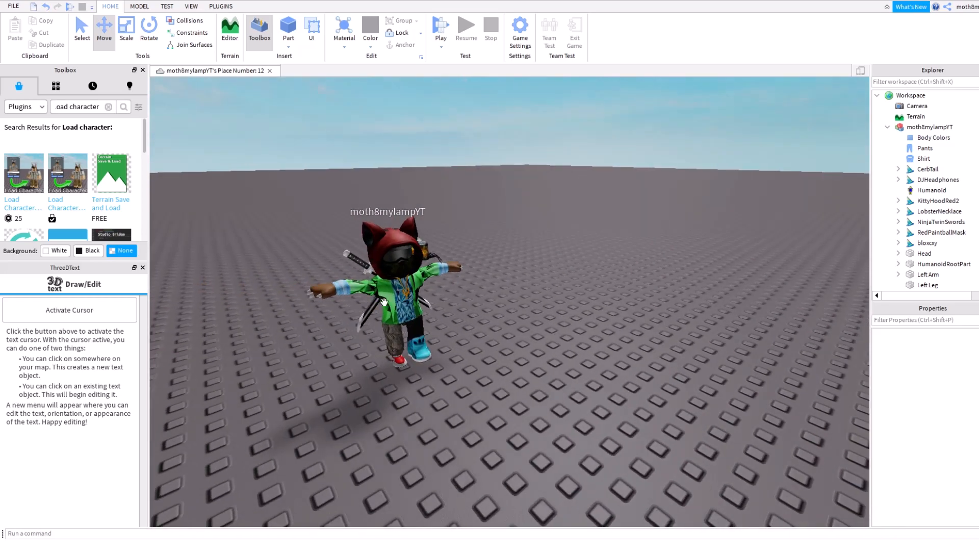
{"action": "mouse_move", "coordinate": [391, 296]}
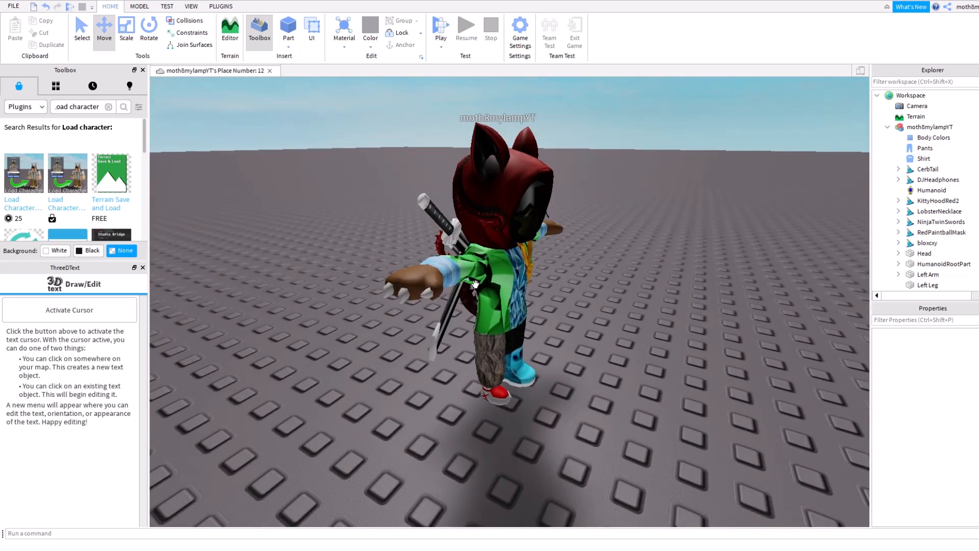
- Select the whole T-posed avatar model in Explorer for export
{"action": "left_click", "coordinate": [936, 127]}
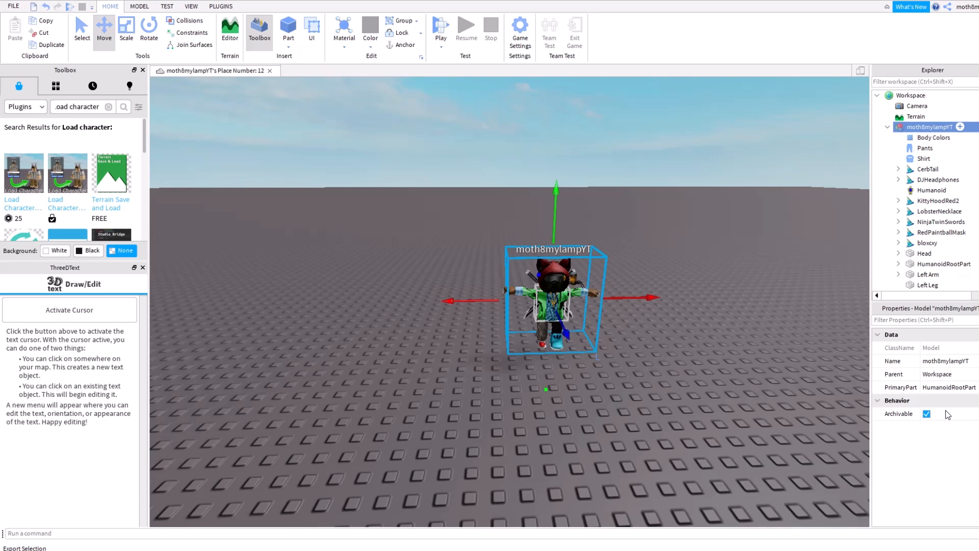
{"action": "mouse_move", "coordinate": [942, 419]}
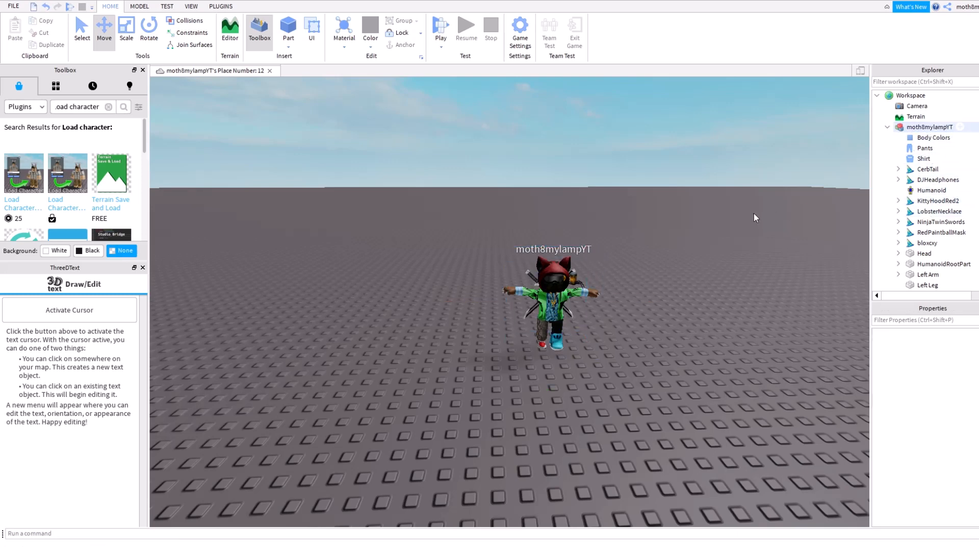
{"action": "mouse_move", "coordinate": [719, 212]}
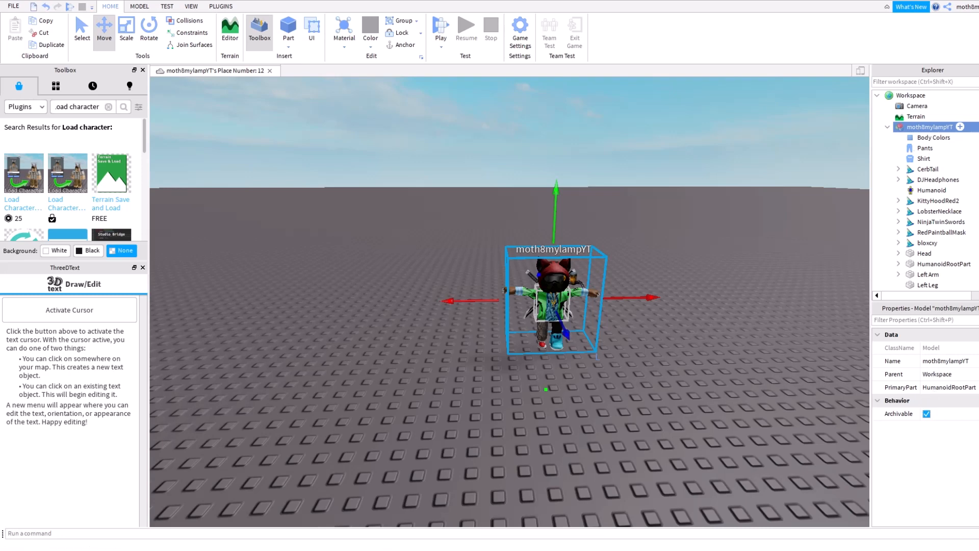
{"action": "mouse_move", "coordinate": [238, 233]}
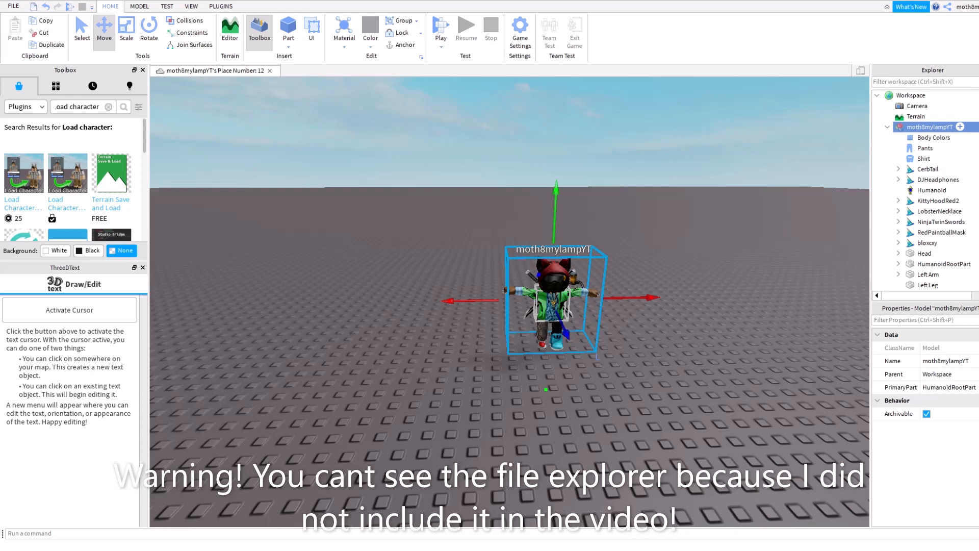
{"action": "mouse_move", "coordinate": [192, 229]}
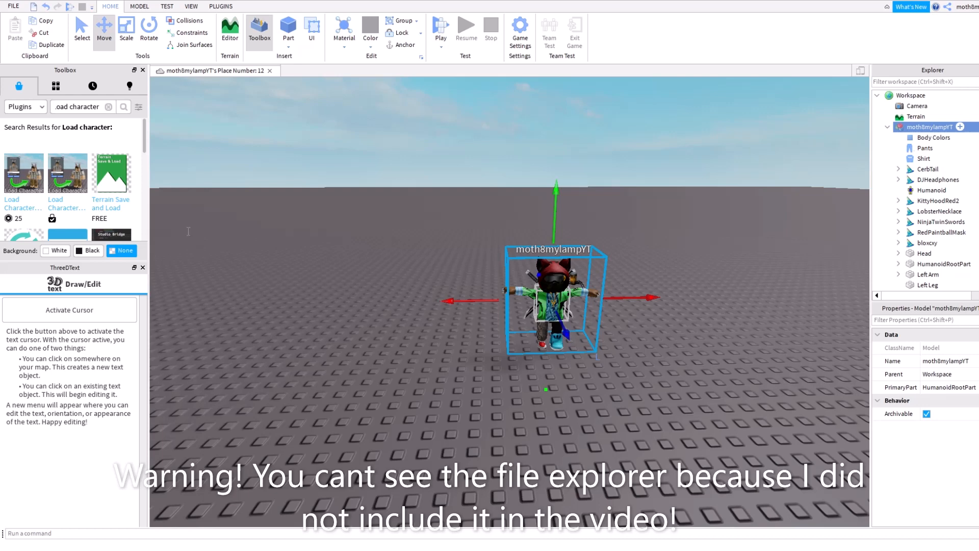
{"action": "mouse_move", "coordinate": [421, 337]}
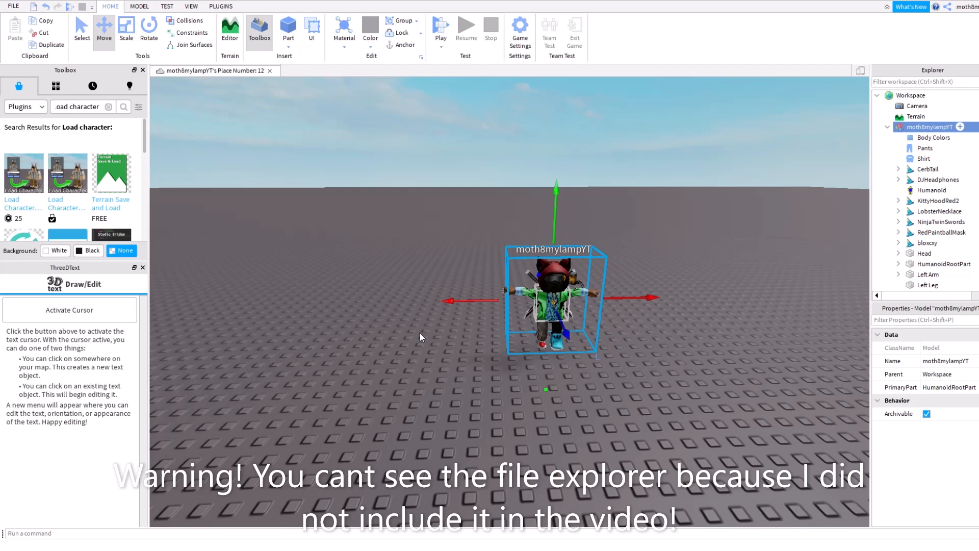
{"action": "mouse_move", "coordinate": [373, 264]}
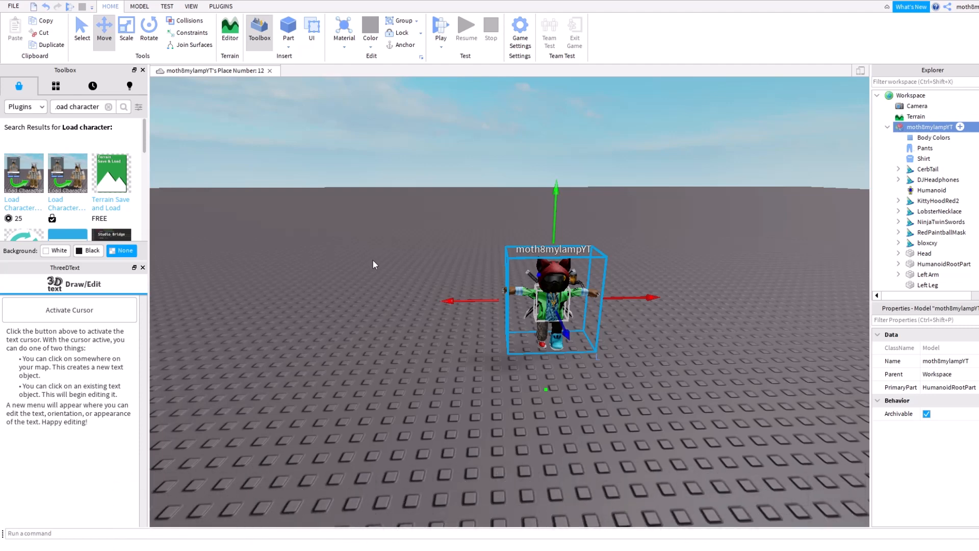
{"action": "mouse_move", "coordinate": [406, 268]}
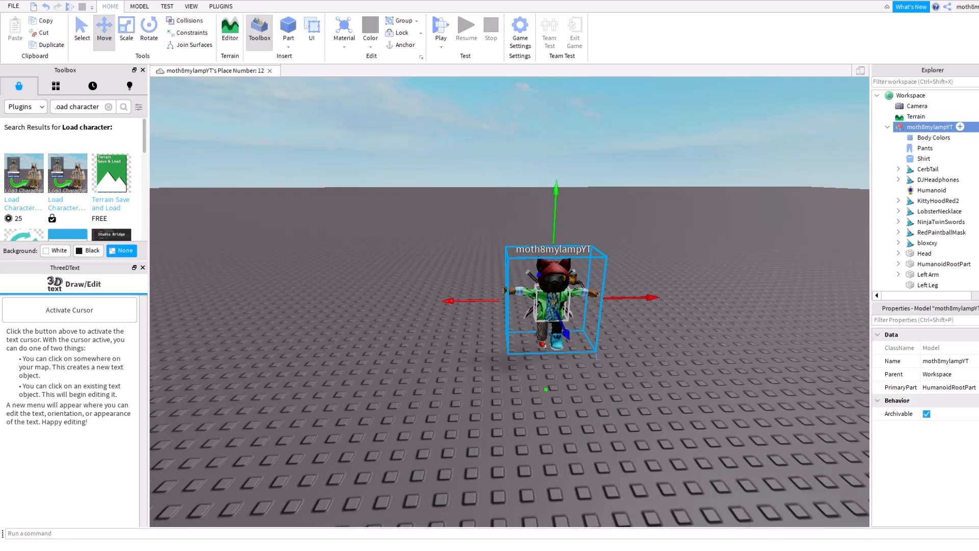
{"action": "mouse_move", "coordinate": [494, 541]}
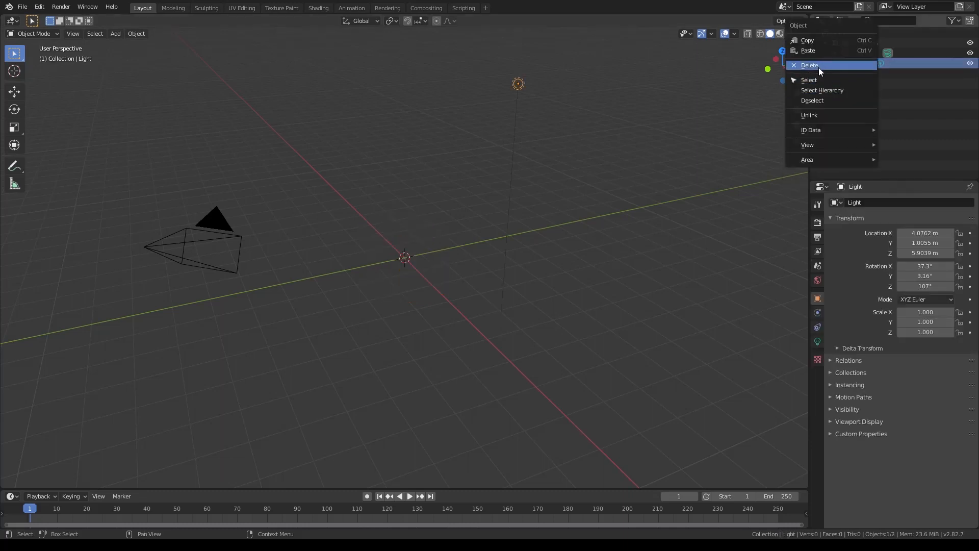
- Delete the default Light from the Outliner and head to the File menu for importing
{"action": "left_click", "coordinate": [808, 65]}
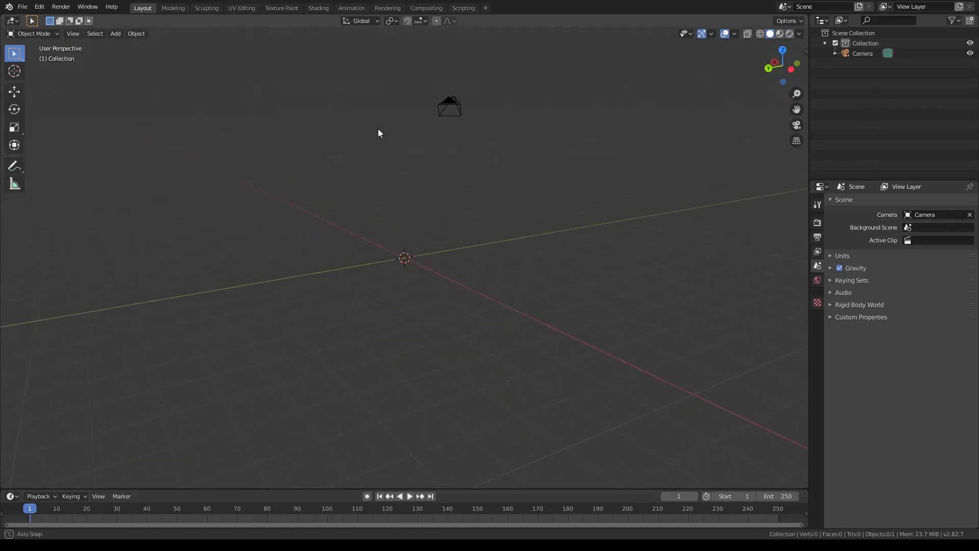
{"action": "left_click", "coordinate": [22, 7]}
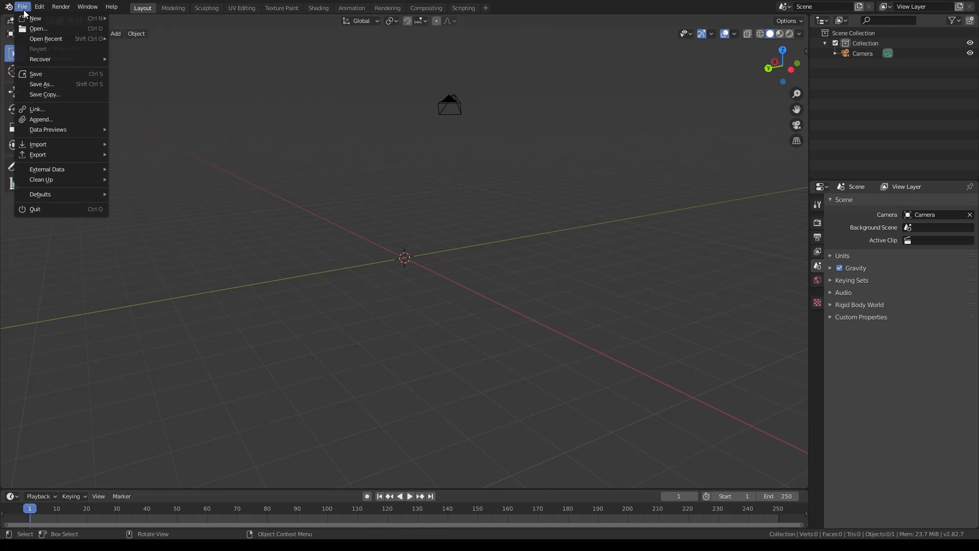
{"action": "mouse_move", "coordinate": [38, 144]}
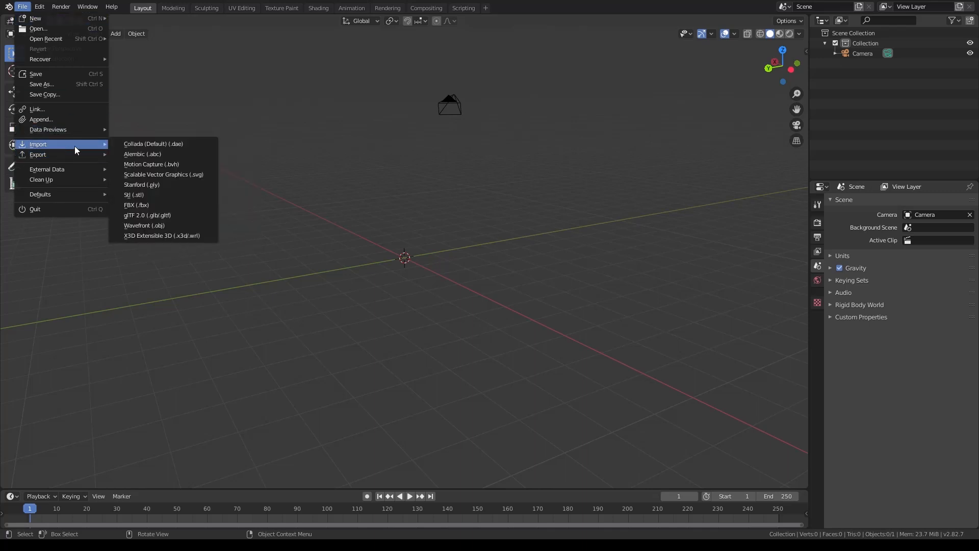
{"action": "mouse_move", "coordinate": [144, 226]}
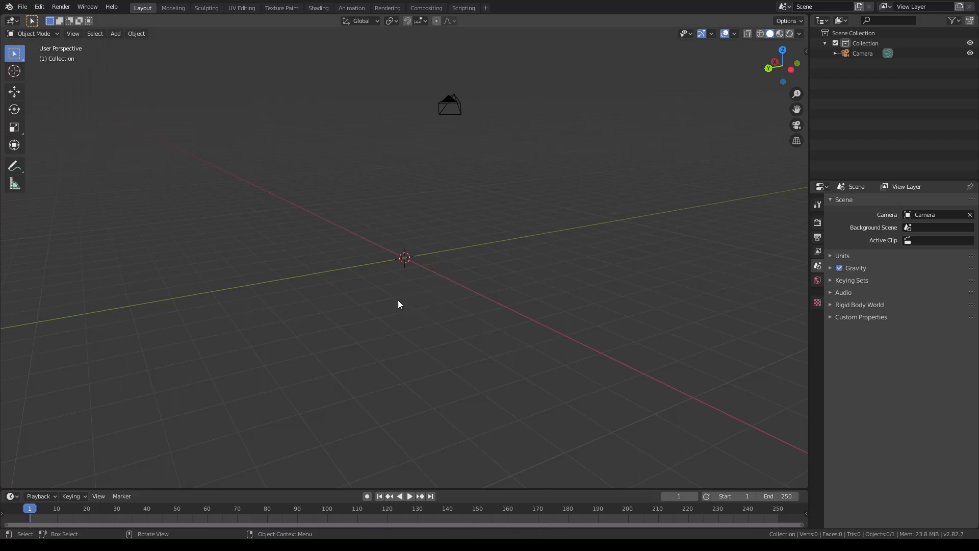
{"action": "mouse_move", "coordinate": [400, 533]}
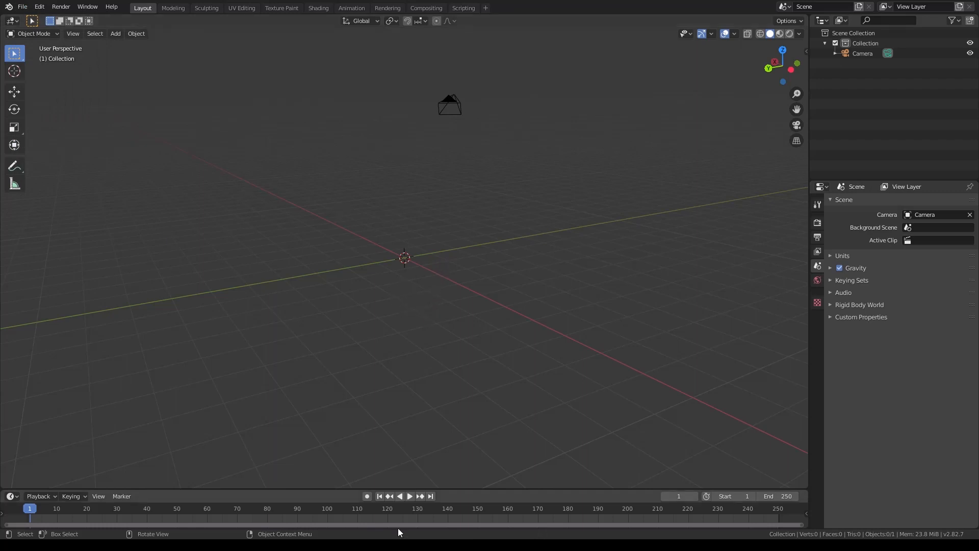
{"action": "mouse_move", "coordinate": [332, 534]}
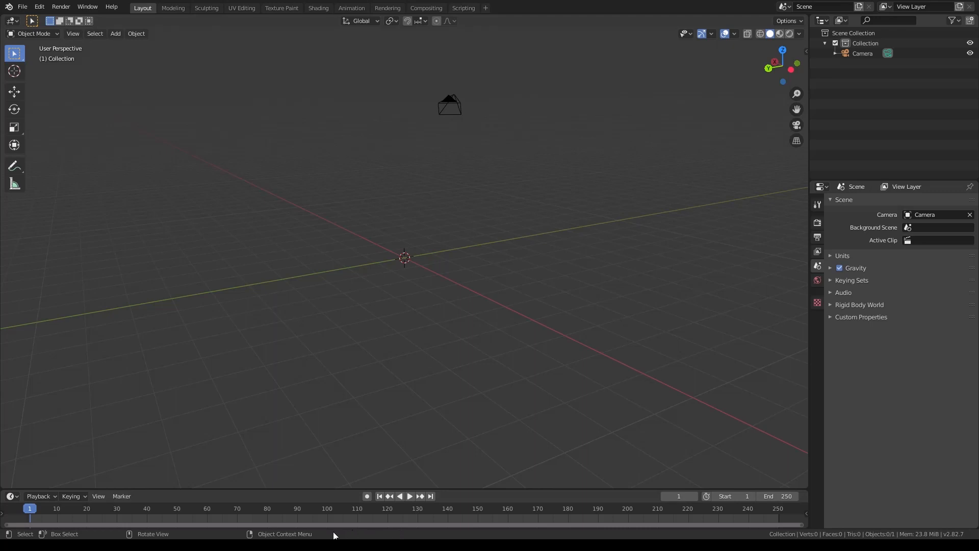
{"action": "mouse_move", "coordinate": [454, 284]}
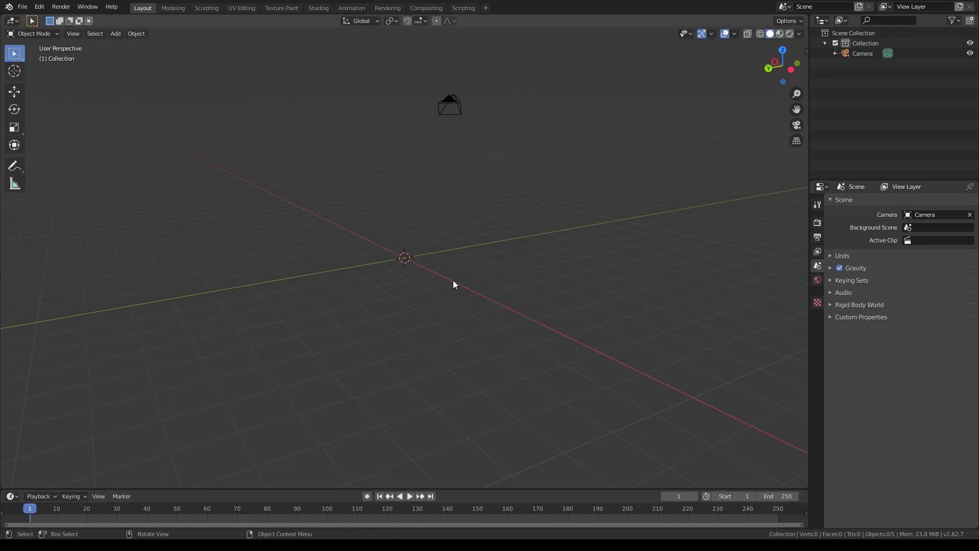
{"action": "mouse_move", "coordinate": [556, 260]}
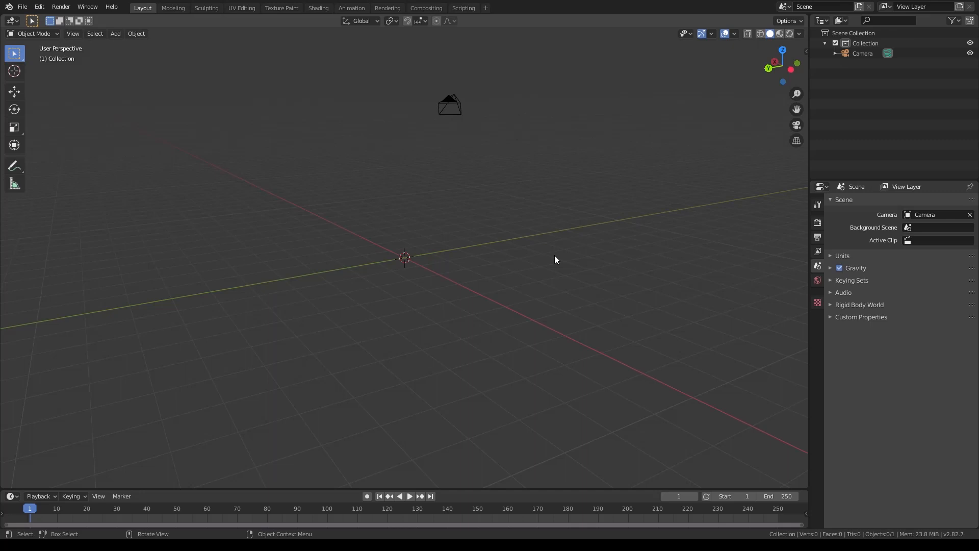
{"action": "mouse_move", "coordinate": [440, 285]}
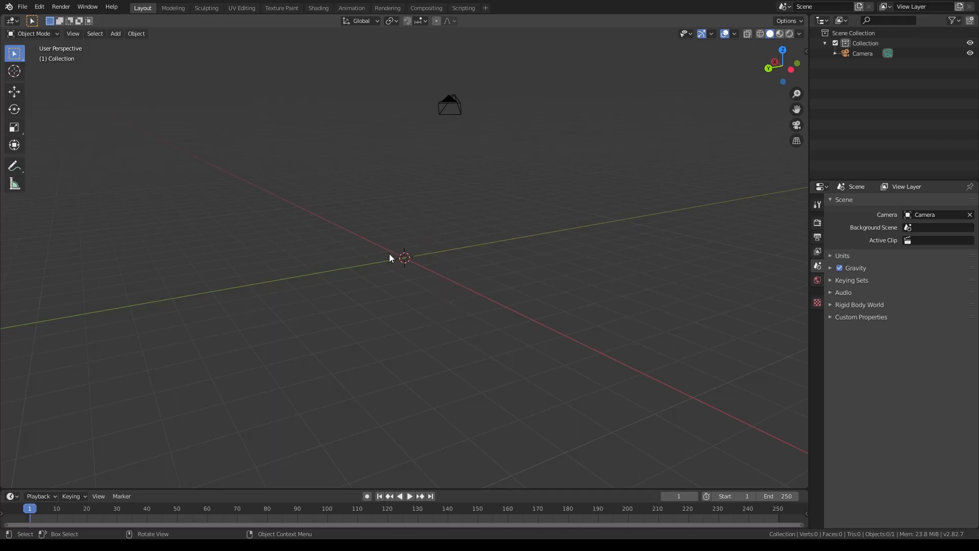
{"action": "mouse_move", "coordinate": [400, 305]}
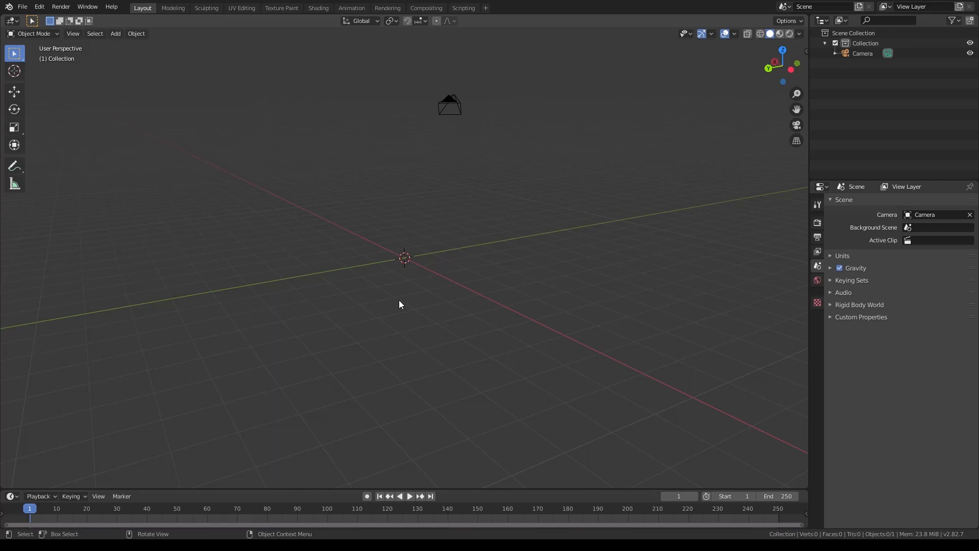
{"action": "mouse_move", "coordinate": [415, 386]}
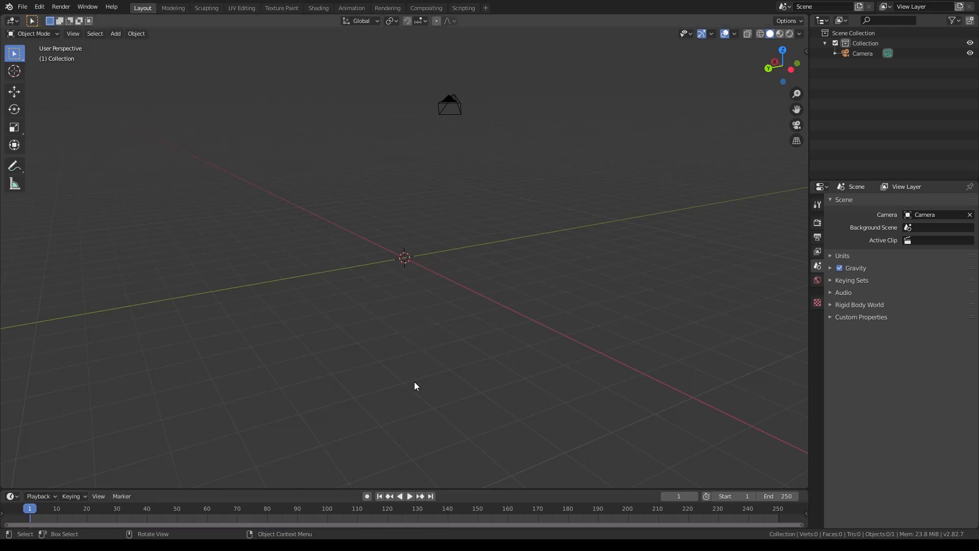
{"action": "mouse_move", "coordinate": [421, 308]}
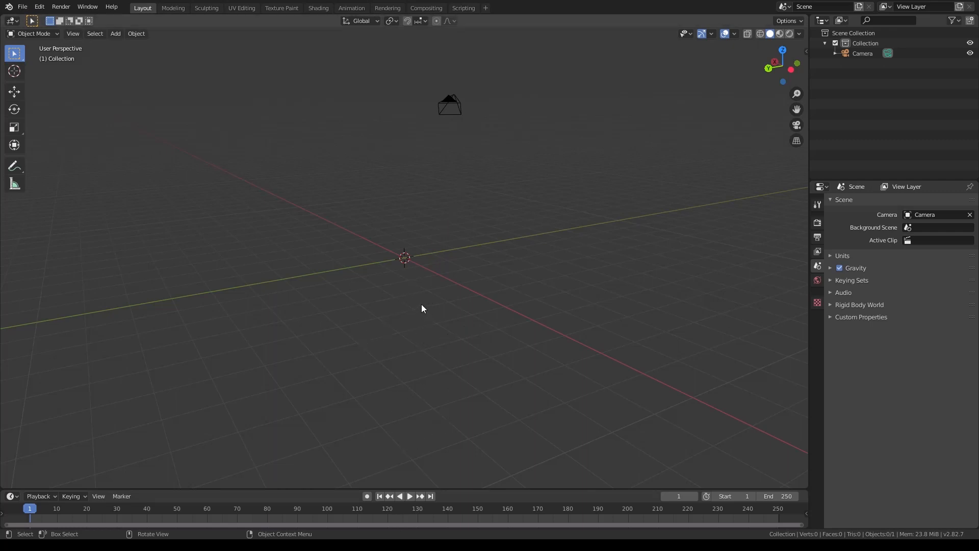
{"action": "mouse_move", "coordinate": [365, 227]}
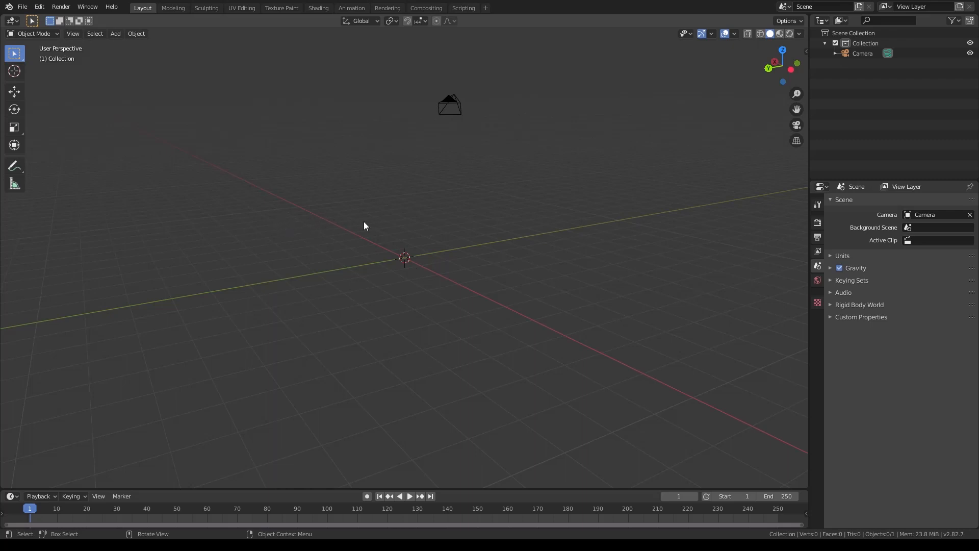
{"action": "mouse_move", "coordinate": [430, 239]}
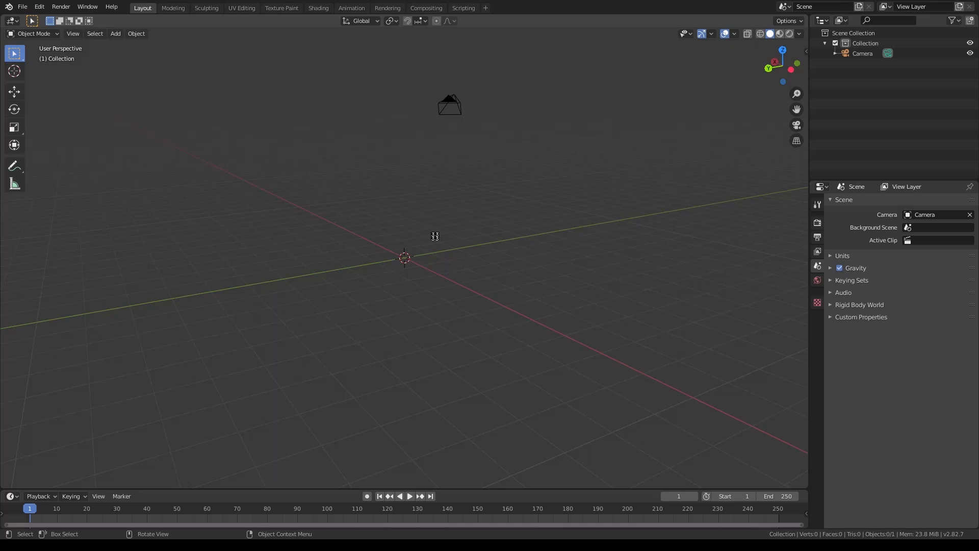
- Import the exported Roblox character .obj so it stands beside the camera
{"action": "right_click", "coordinate": [436, 236]}
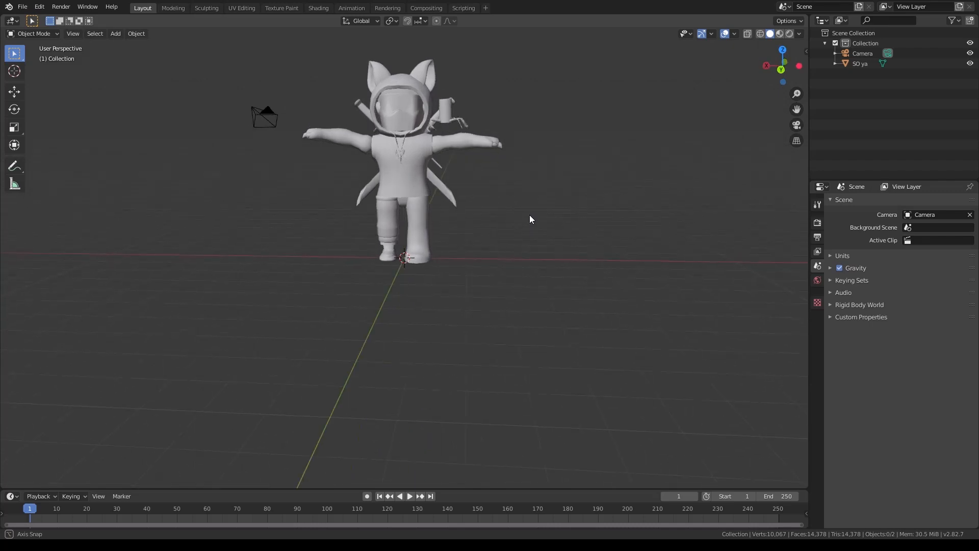
- Orbit around the imported character and view it textured in the Texture Paint workspace
{"action": "left_click_drag", "start_coordinate": [531, 218], "coordinate": [464, 199]}
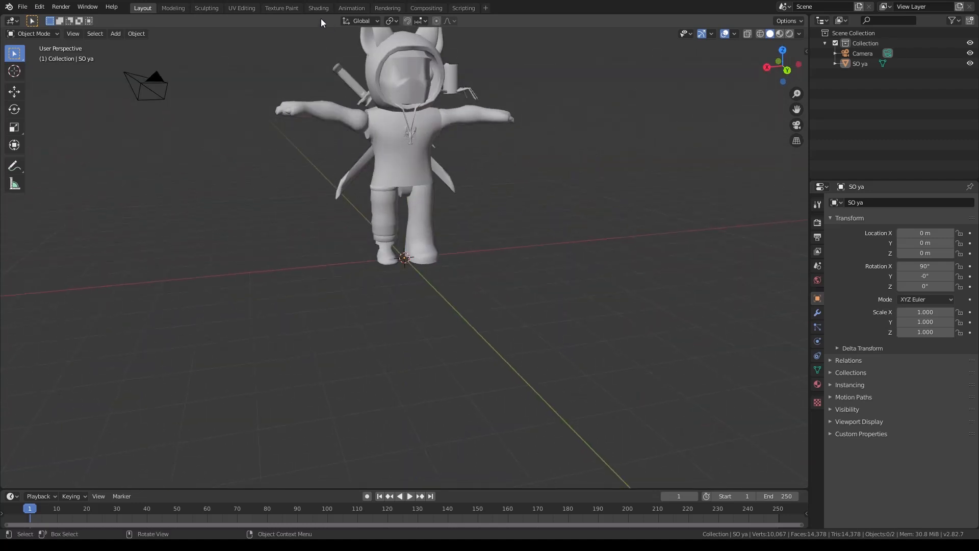
{"action": "left_click", "coordinate": [281, 7]}
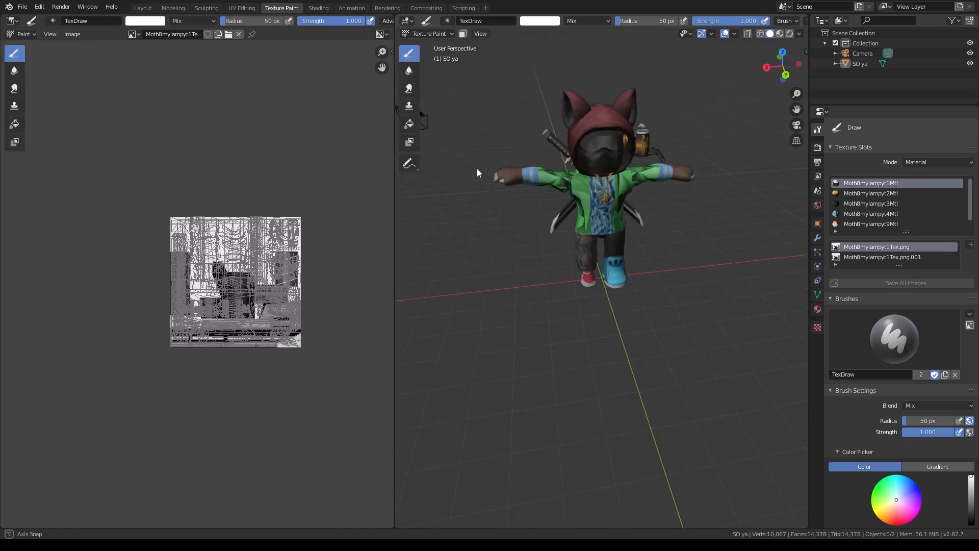
- Join the editor areas and return to the Layout workspace
{"action": "left_click_drag", "start_coordinate": [594, 188], "coordinate": [549, 174]}
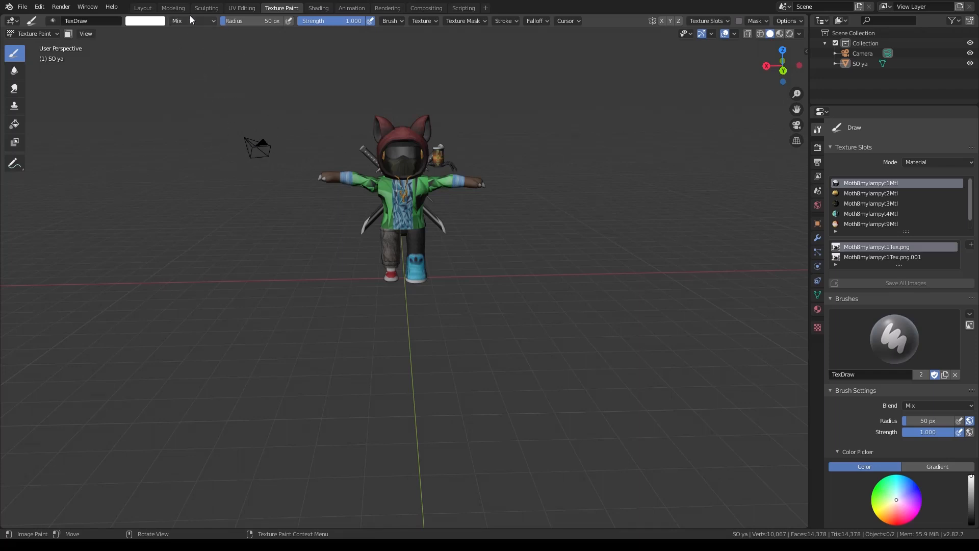
{"action": "left_click", "coordinate": [142, 7]}
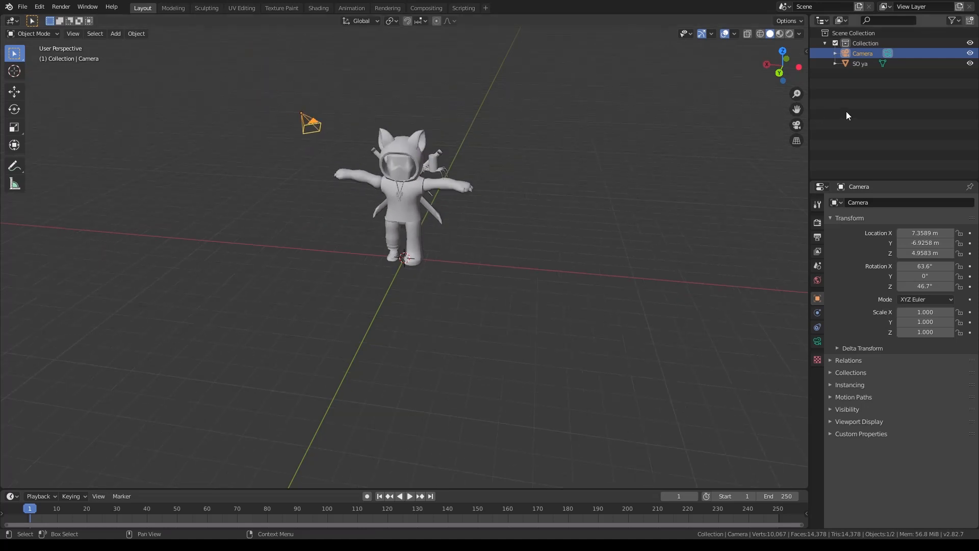
- Select the camera, move it away from the character and rotate it to face the avatar
{"action": "left_click", "coordinate": [796, 124]}
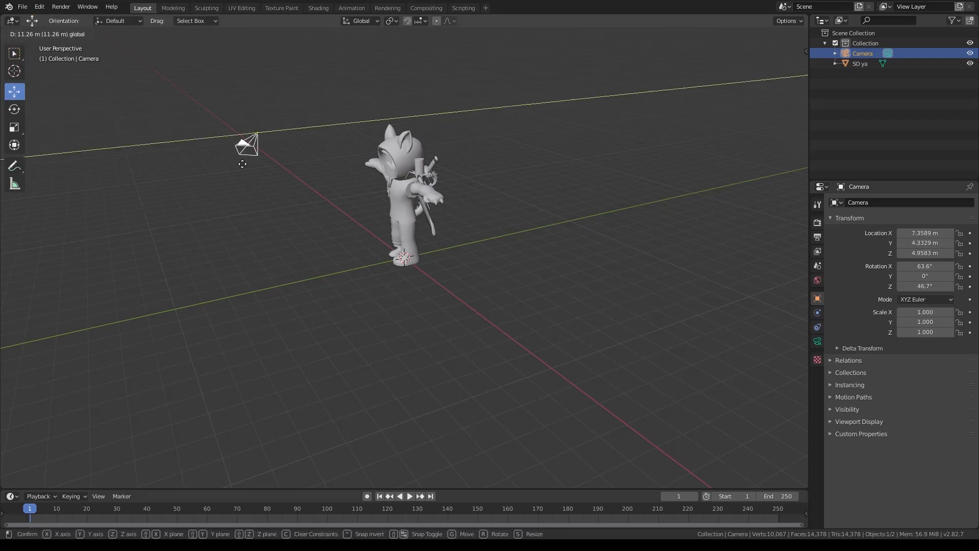
{"action": "left_click_drag", "start_coordinate": [247, 146], "coordinate": [200, 138]}
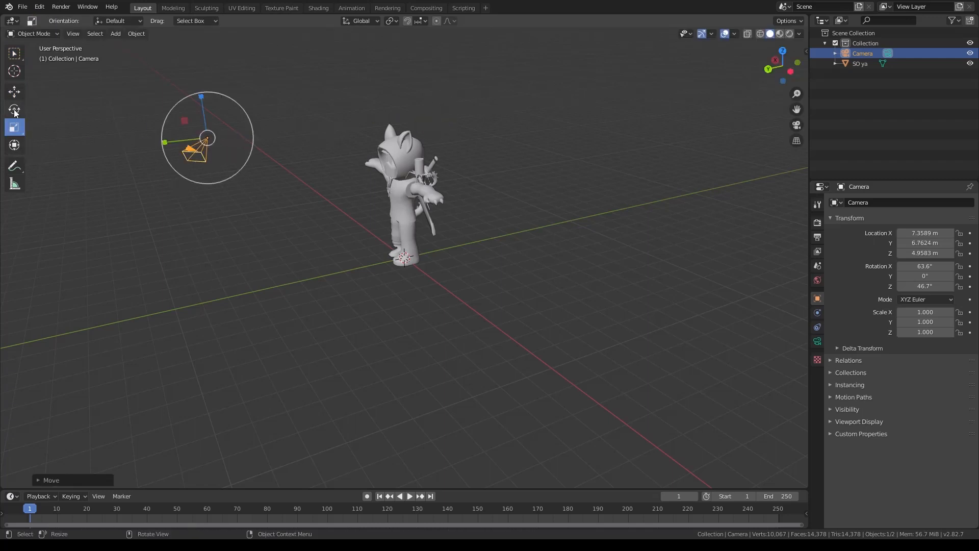
{"action": "left_click", "coordinate": [13, 109]}
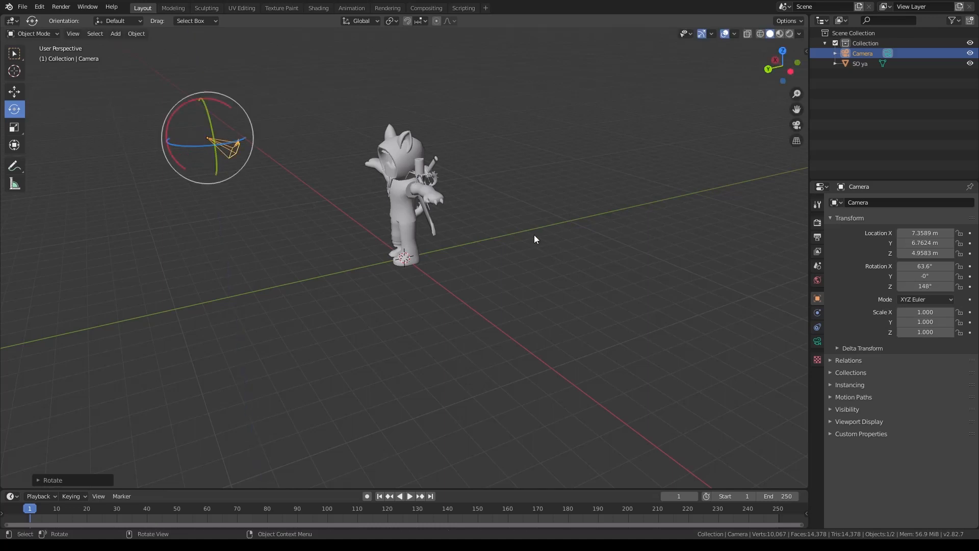
{"action": "left_click_drag", "start_coordinate": [535, 239], "coordinate": [650, 227]}
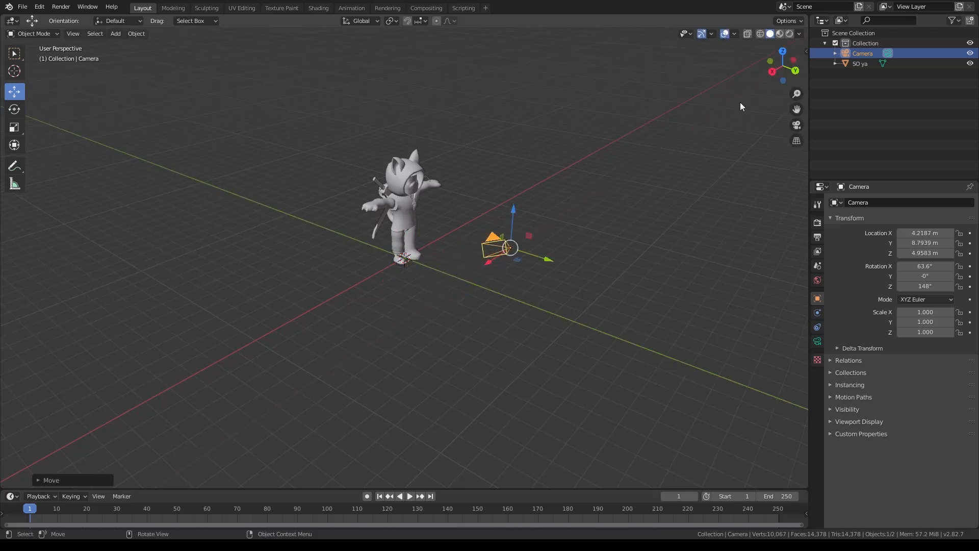
{"action": "mouse_move", "coordinate": [542, 233]}
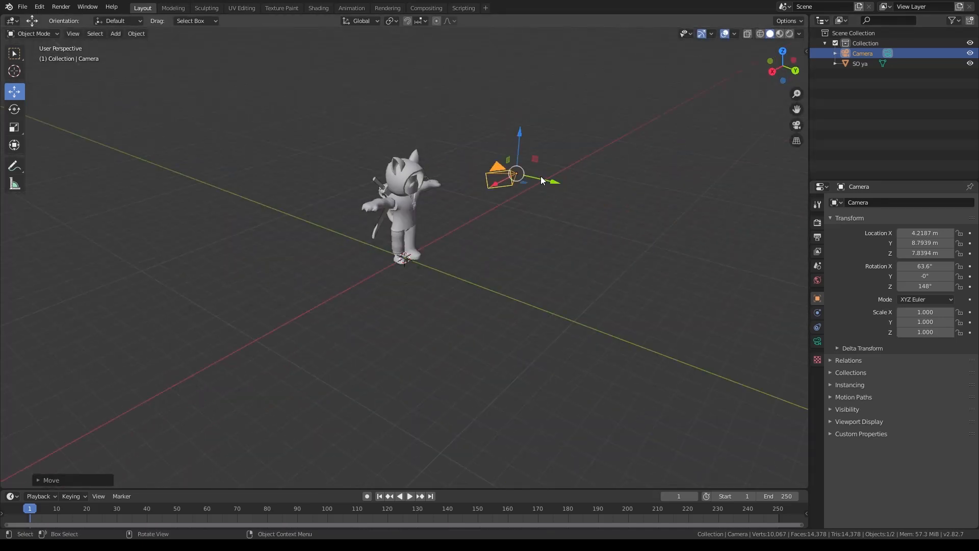
- Raise the camera further back and enter camera view to frame the T-posed character
{"action": "left_click_drag", "start_coordinate": [515, 174], "coordinate": [568, 197]}
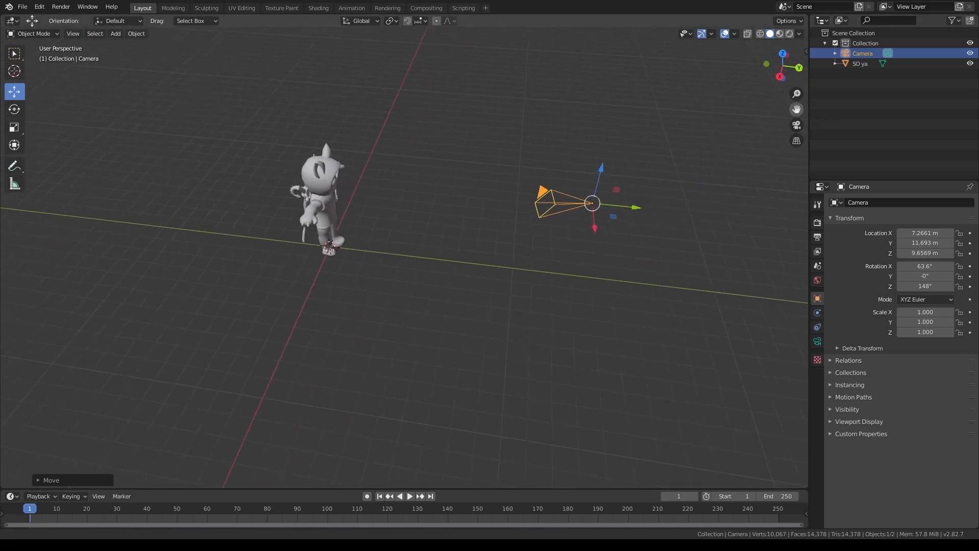
{"action": "left_click", "coordinate": [796, 123]}
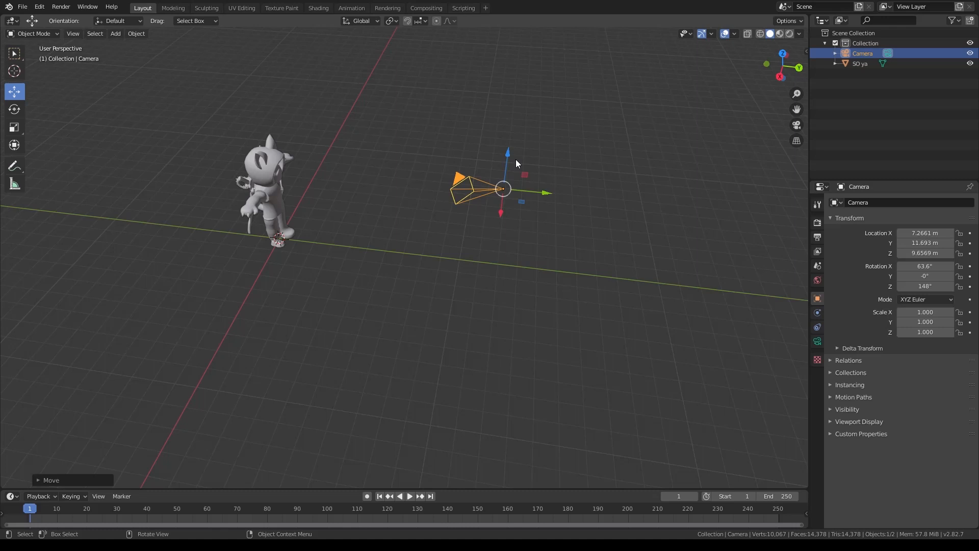
{"action": "left_click", "coordinate": [797, 124]}
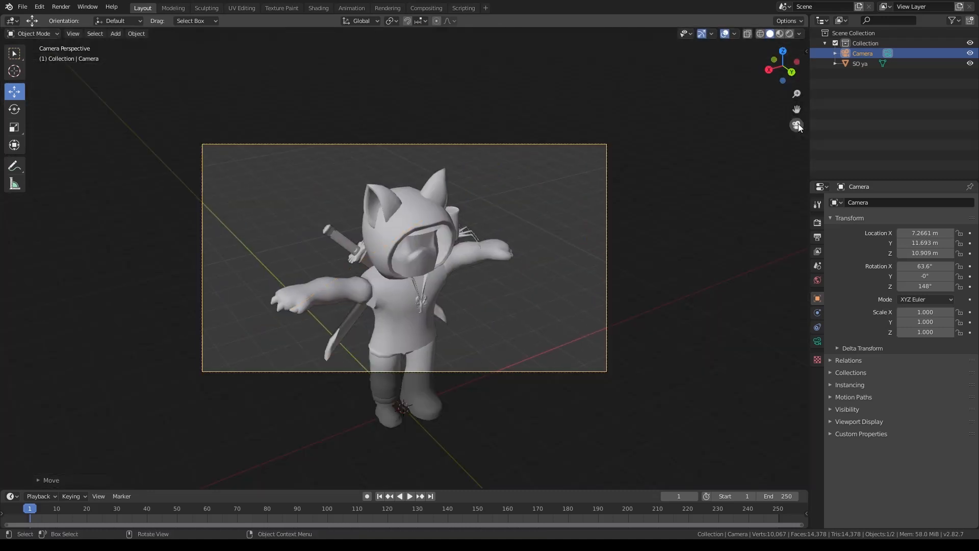
- Check the framing through the camera, then begin adding a new object to the scene
{"action": "left_click", "coordinate": [796, 125]}
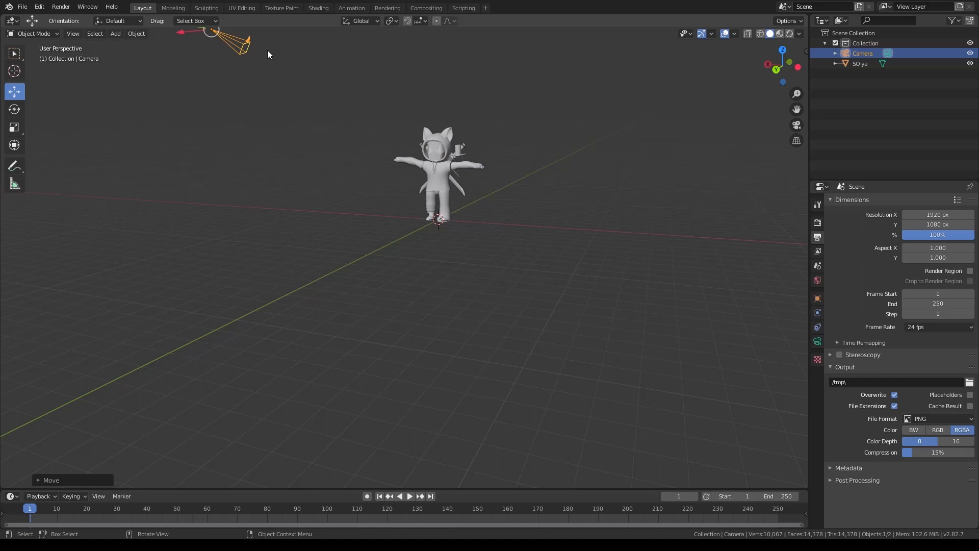
{"action": "left_click", "coordinate": [116, 32]}
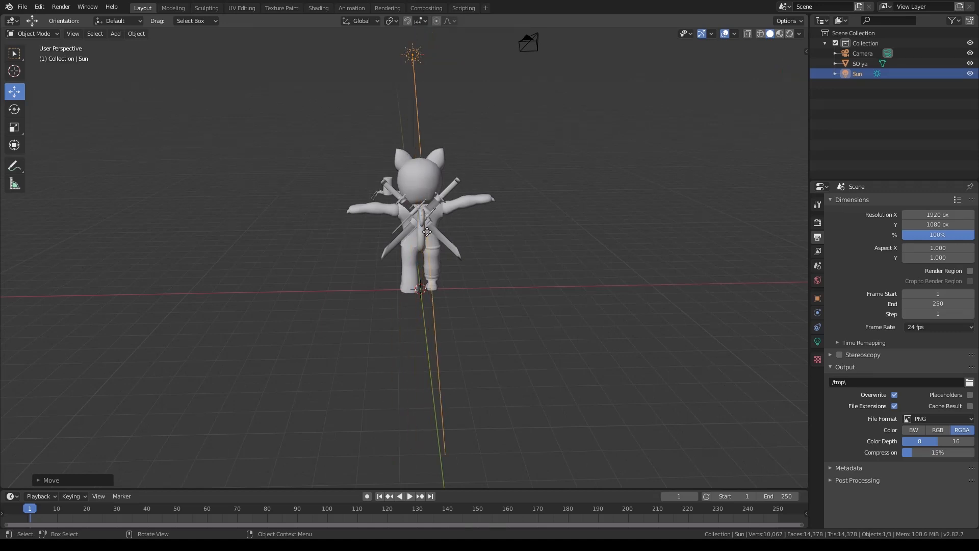
- Set the Sun light's strength to 2.5 and give it a pale blue tint, angled toward the avatar
{"action": "left_click_drag", "start_coordinate": [427, 231], "coordinate": [621, 235]}
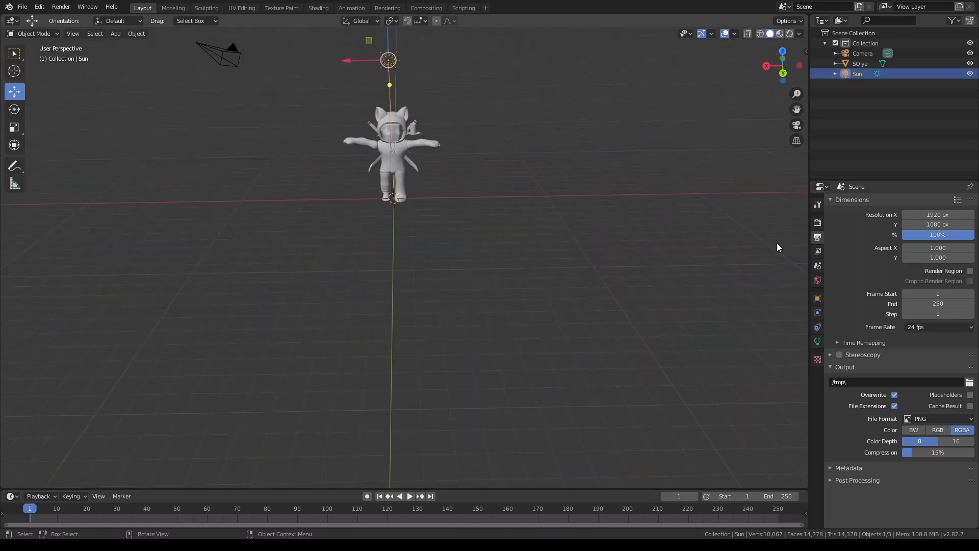
{"action": "mouse_move", "coordinate": [819, 324]}
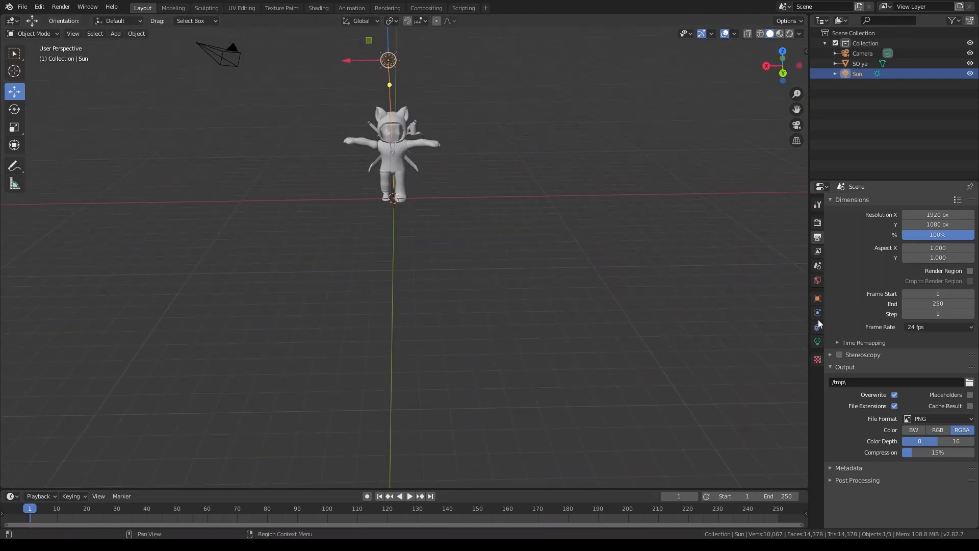
{"action": "left_click", "coordinate": [817, 341]}
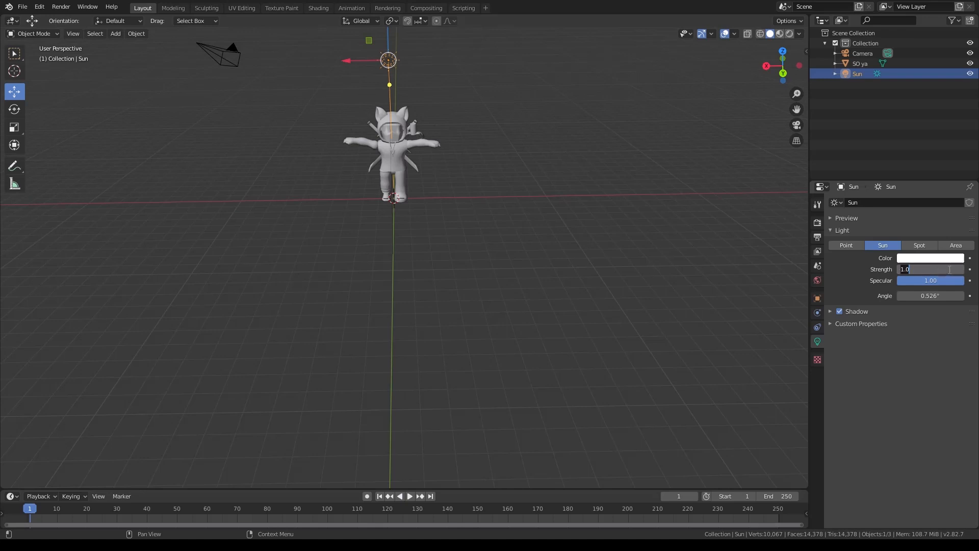
{"action": "type", "text": "20"}
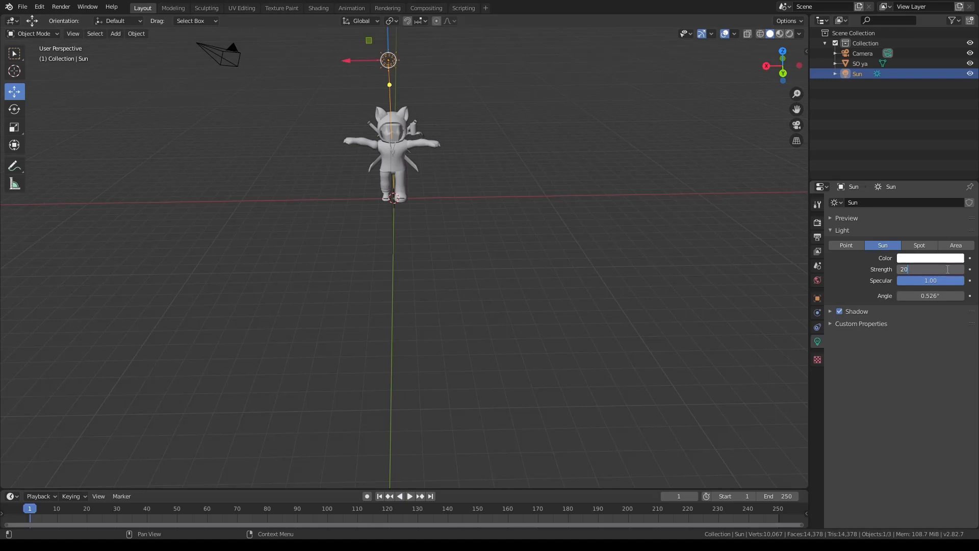
{"action": "type", "text": "2.500"}
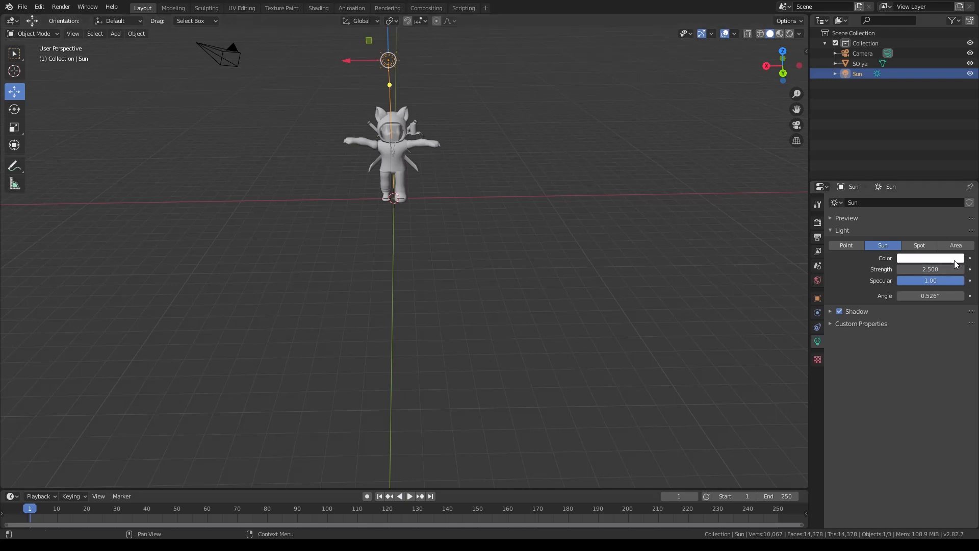
{"action": "left_click", "coordinate": [930, 257]}
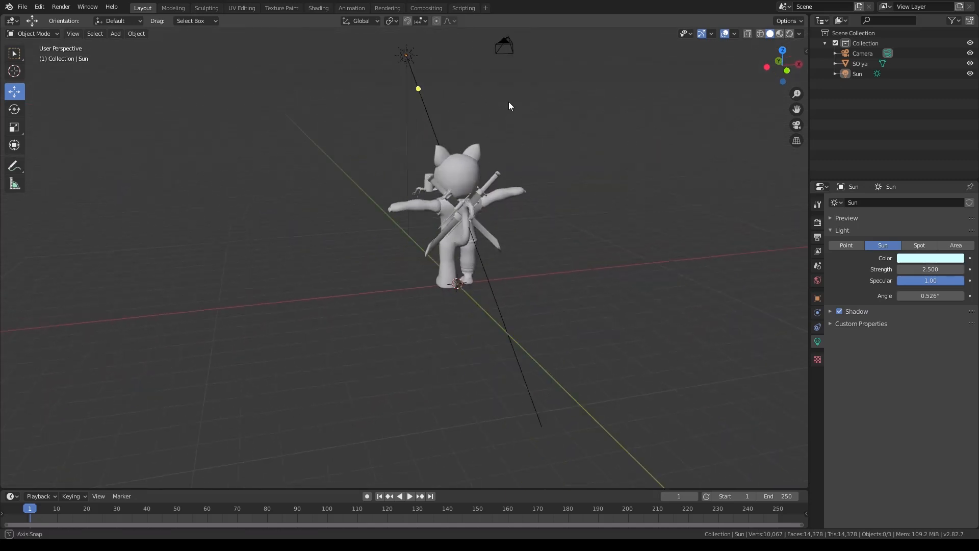
{"action": "left_click_drag", "start_coordinate": [509, 106], "coordinate": [371, 69]}
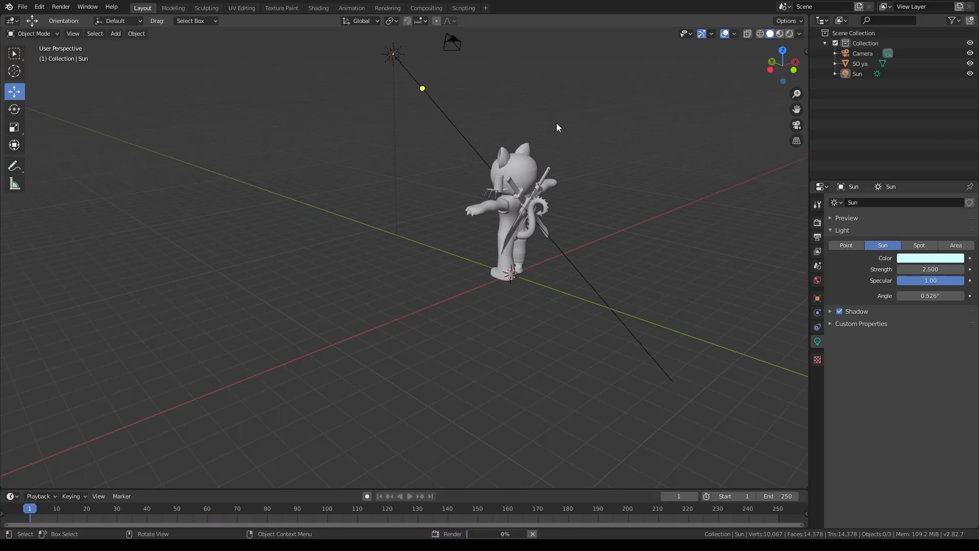
{"action": "mouse_move", "coordinate": [964, 6]}
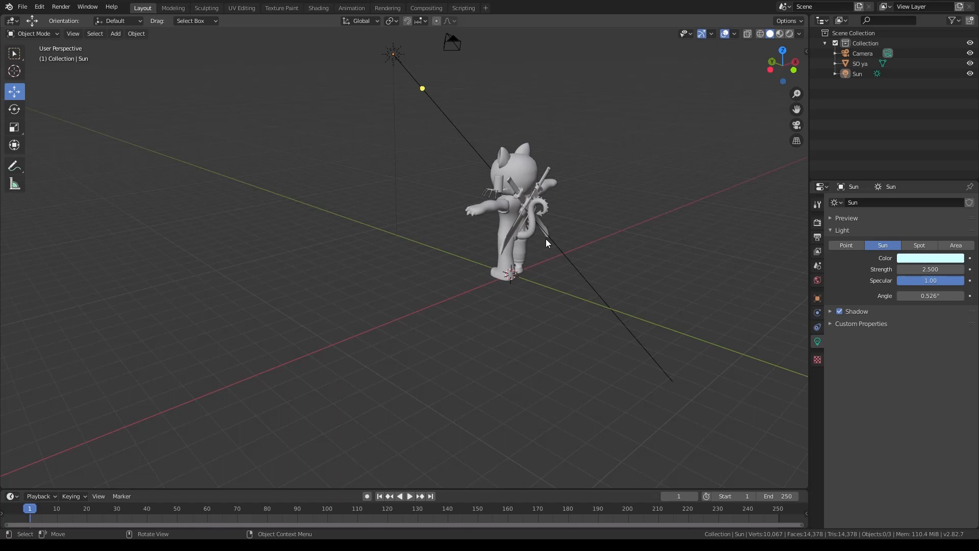
{"action": "mouse_move", "coordinate": [321, 174]}
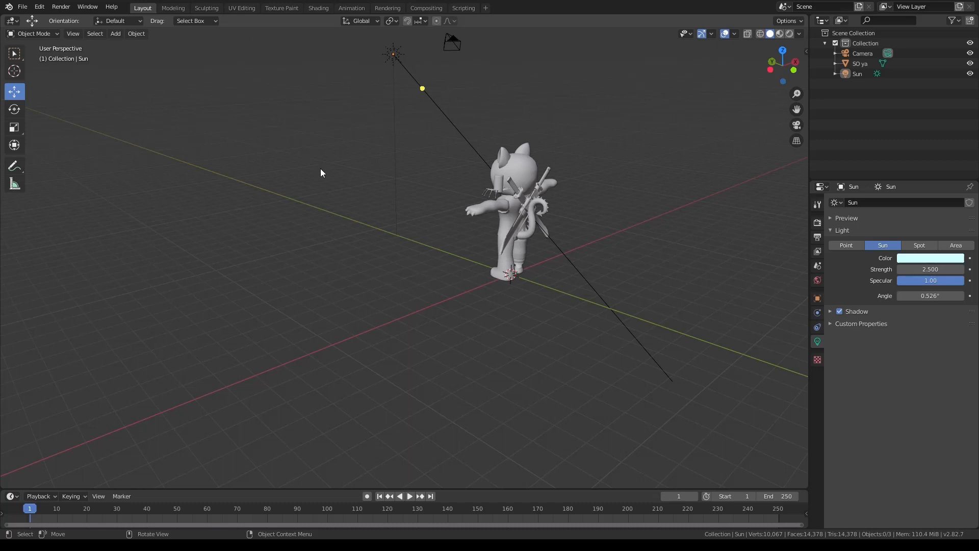
{"action": "mouse_move", "coordinate": [747, 329]}
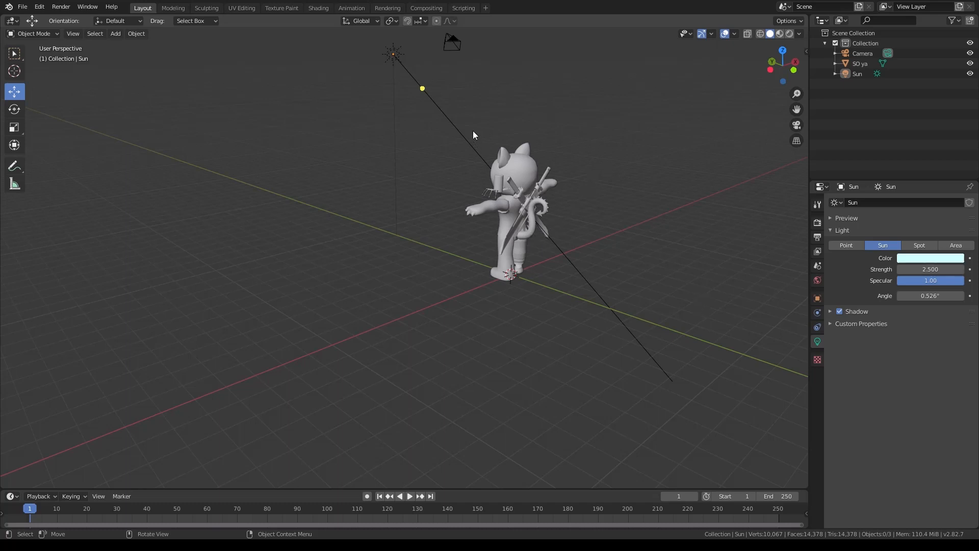
{"action": "mouse_move", "coordinate": [738, 24]}
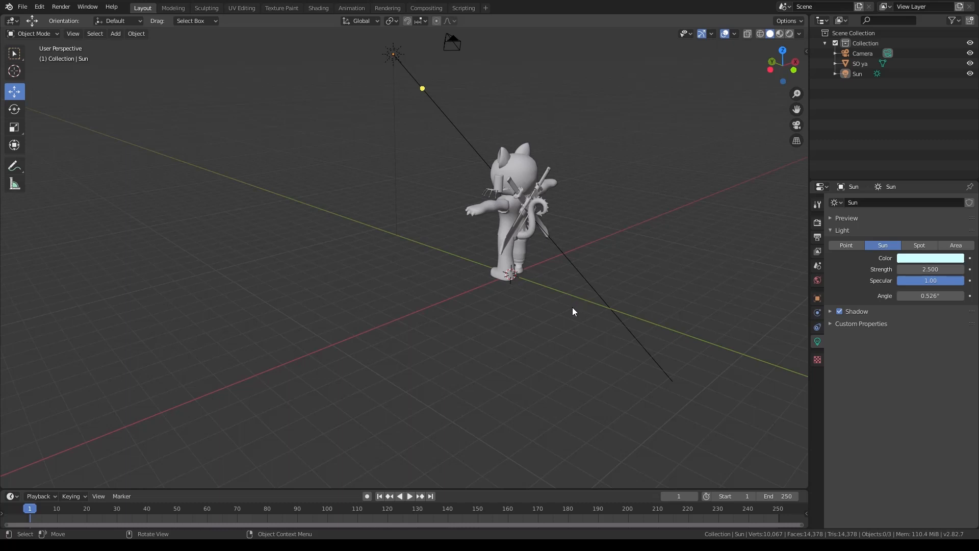
{"action": "mouse_move", "coordinate": [597, 399]}
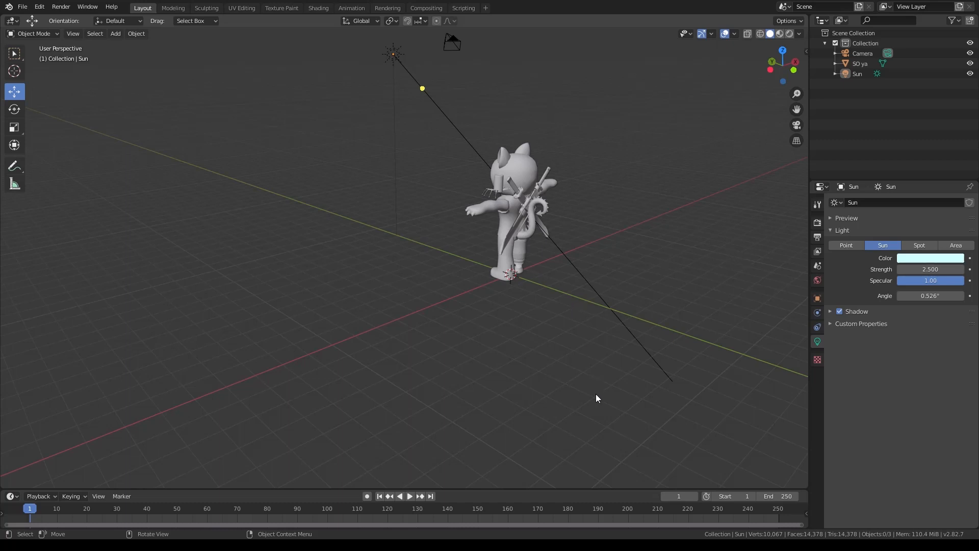
{"action": "mouse_move", "coordinate": [381, 424]}
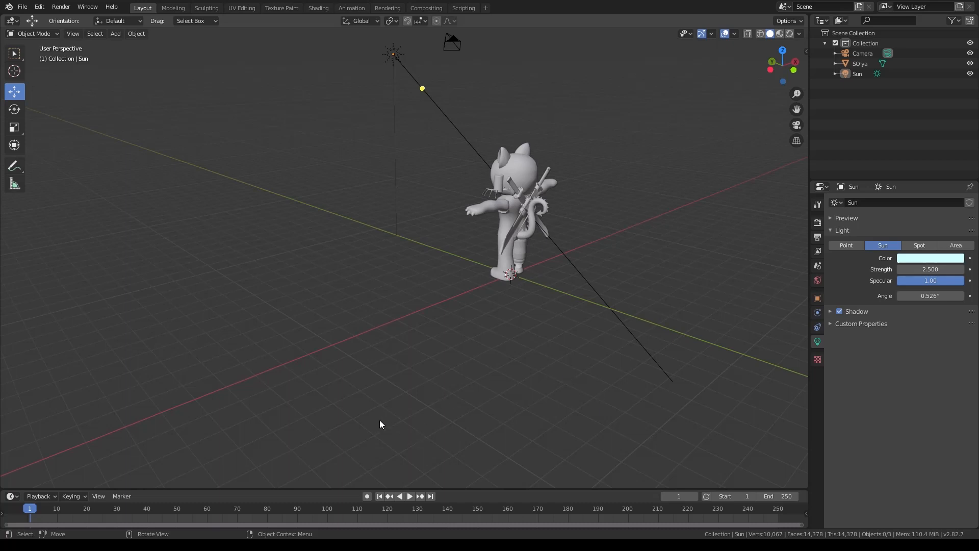
{"action": "mouse_move", "coordinate": [557, 110]}
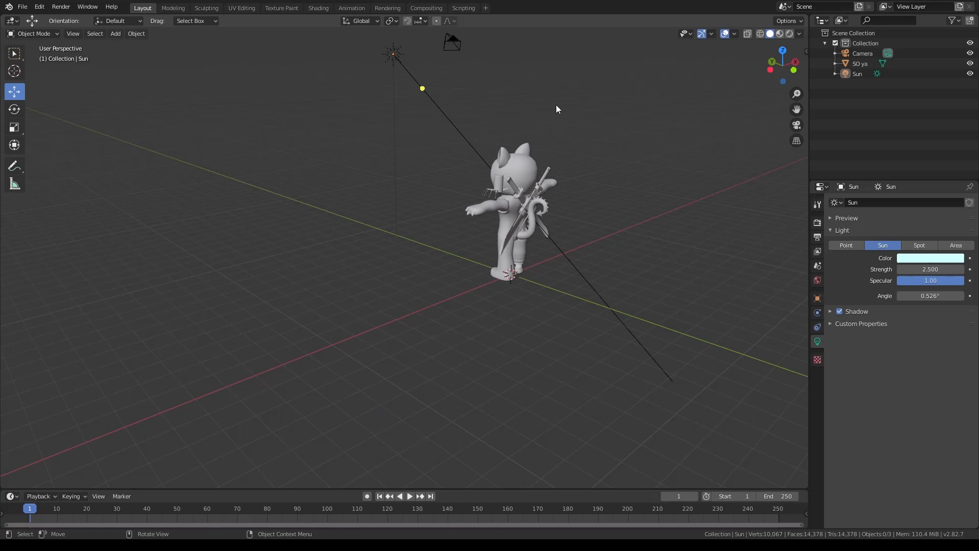
{"action": "mouse_move", "coordinate": [631, 167]}
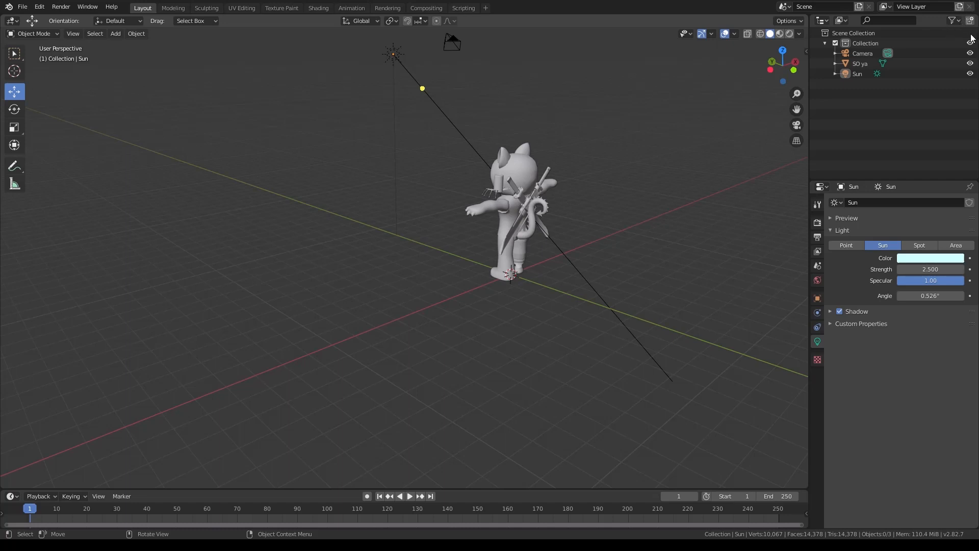
{"action": "mouse_move", "coordinate": [622, 179]}
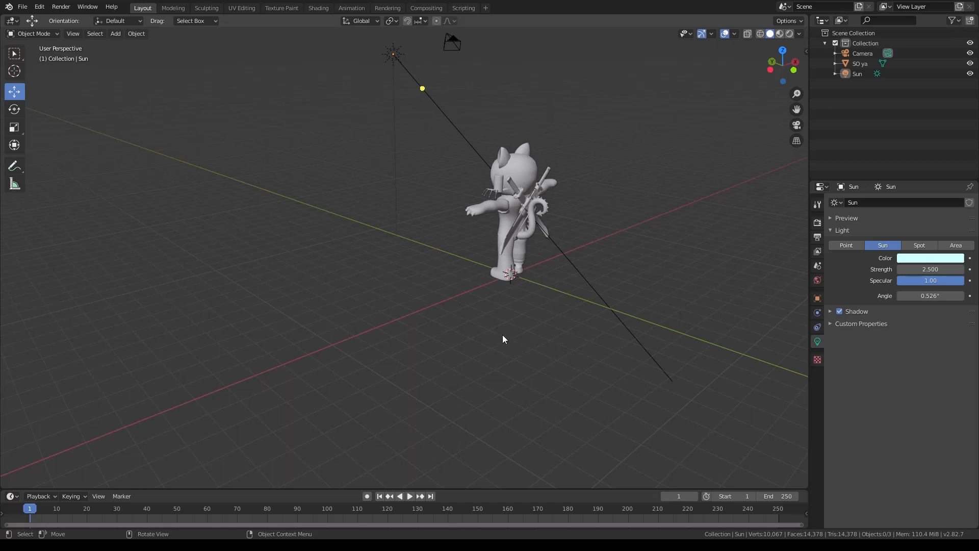
{"action": "mouse_move", "coordinate": [927, 11]}
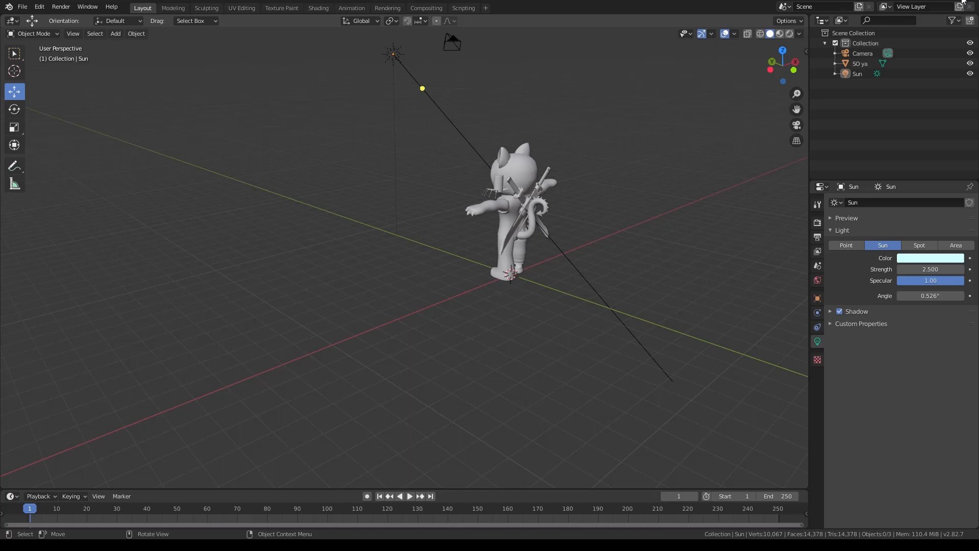
{"action": "mouse_move", "coordinate": [661, 220]}
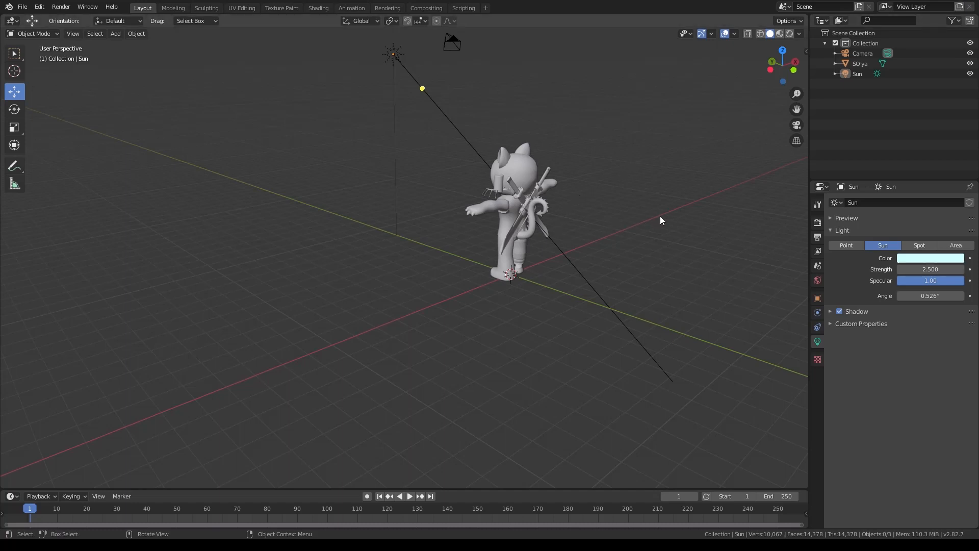
{"action": "left_click", "coordinate": [930, 257]}
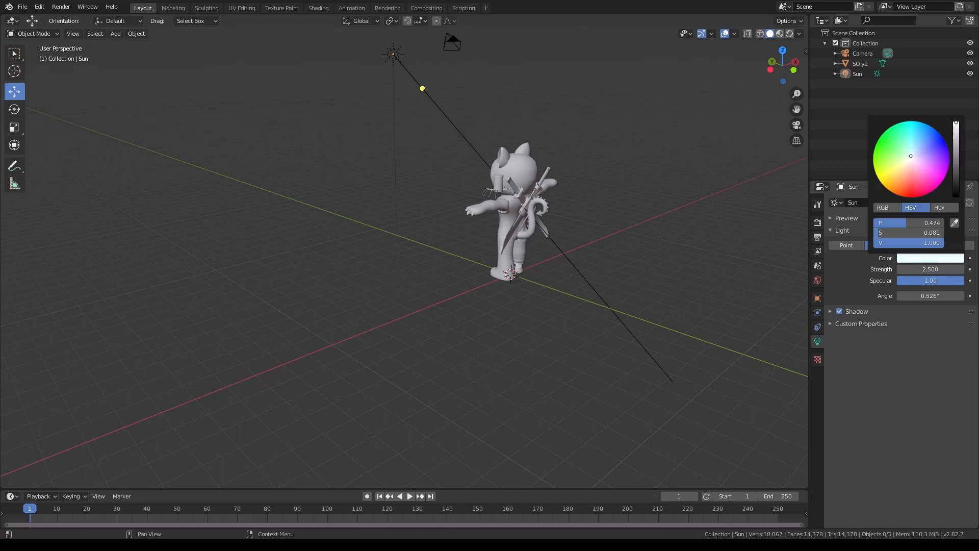
- Face the character again and show the scene's Render Properties (Eevee, 64 samples)
{"action": "left_click_drag", "start_coordinate": [911, 155], "coordinate": [911, 158]}
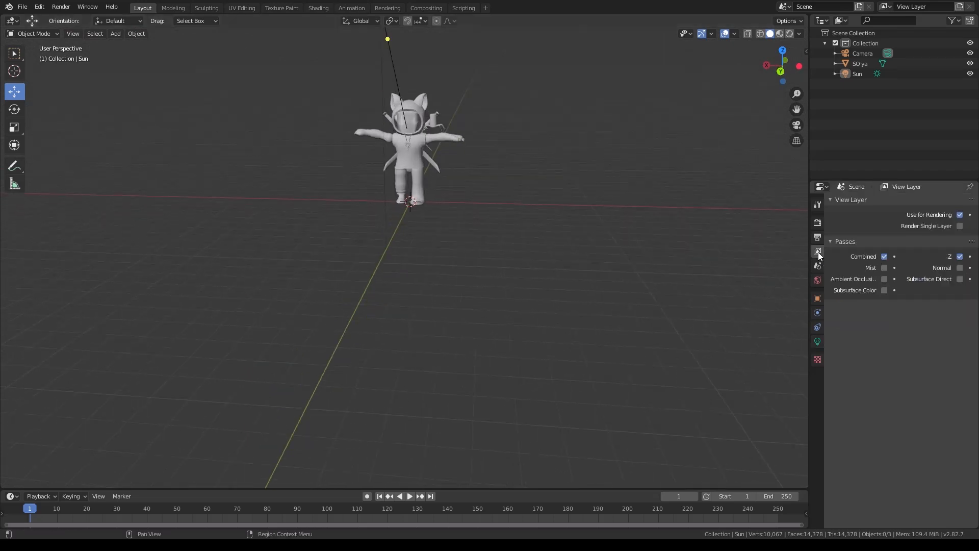
{"action": "left_click", "coordinate": [816, 222]}
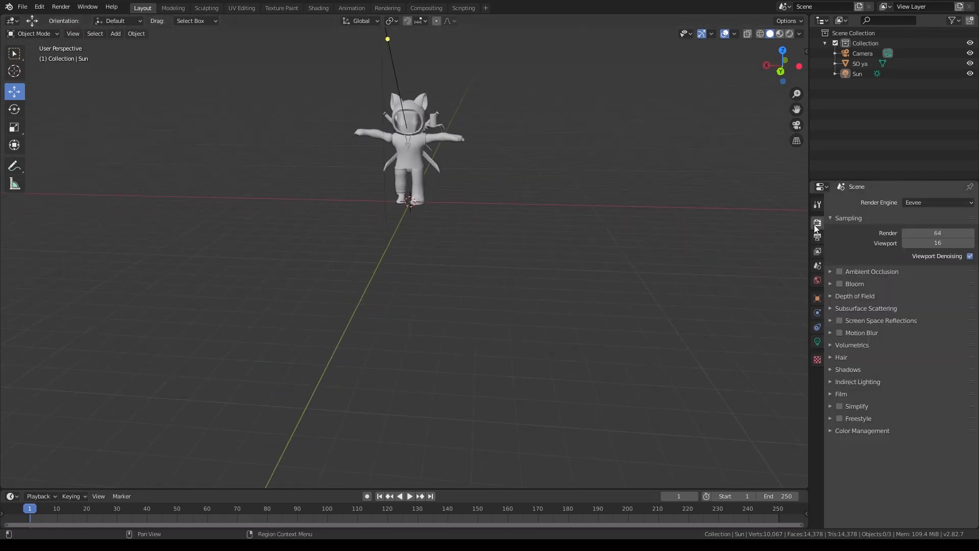
- Expand the Film options and enable Transparent for a see-through render background
{"action": "left_click", "coordinate": [841, 394]}
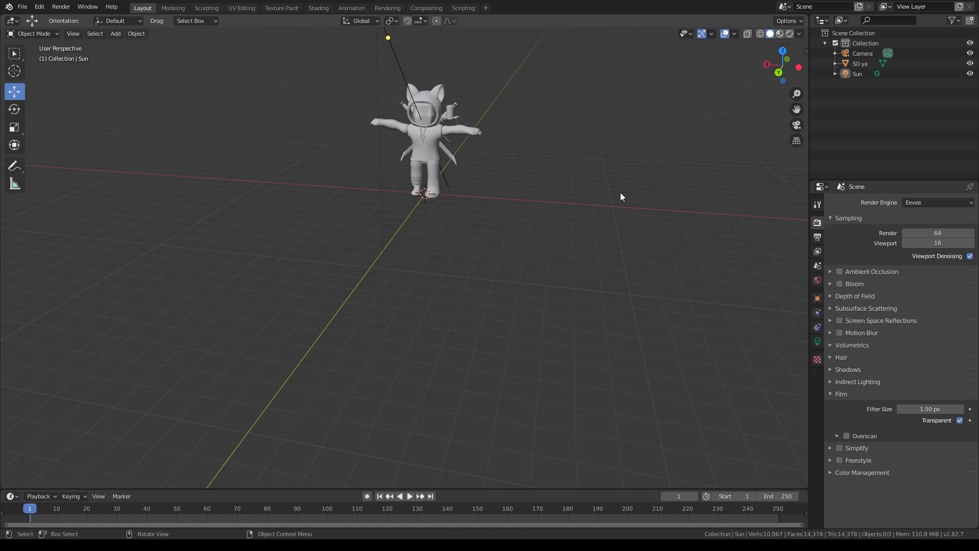
{"action": "mouse_move", "coordinate": [813, 190]}
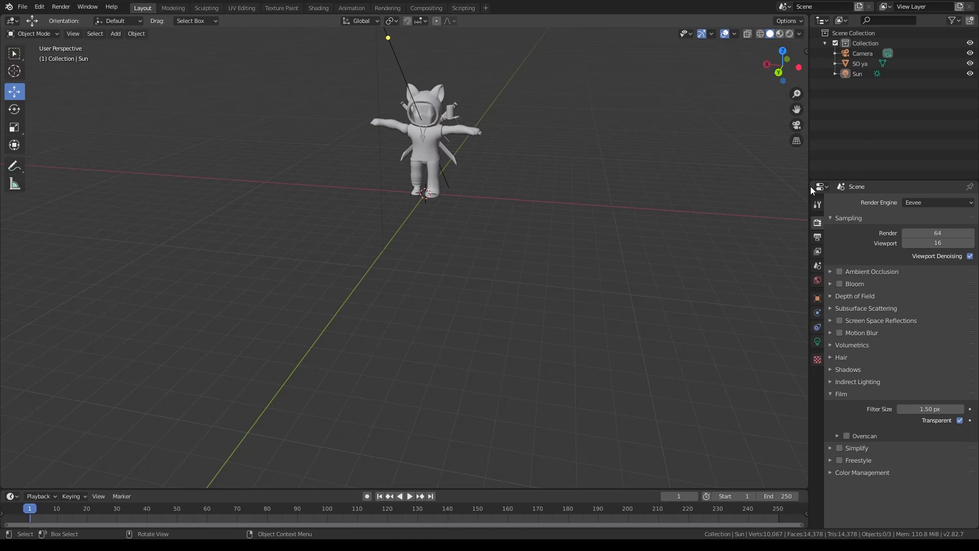
{"action": "mouse_move", "coordinate": [574, 251]}
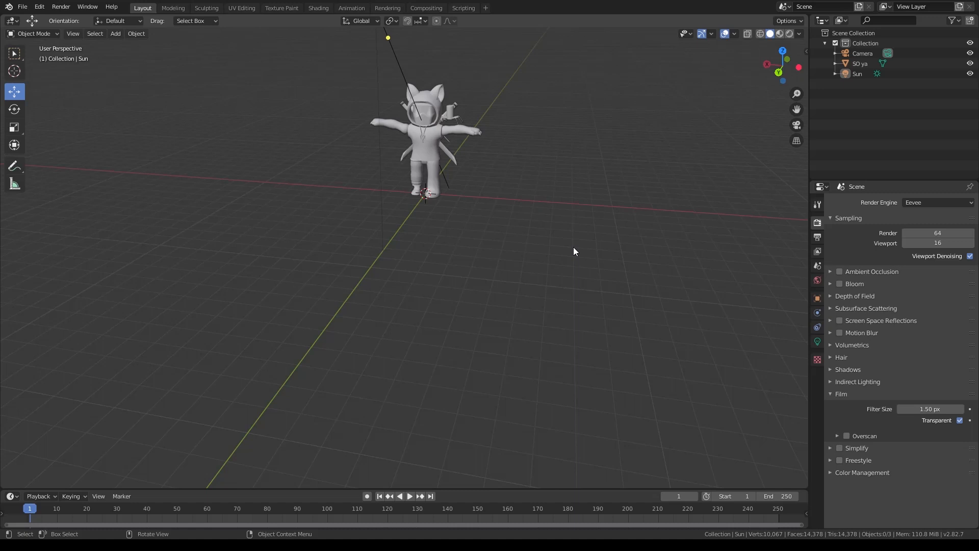
{"action": "mouse_move", "coordinate": [525, 262]}
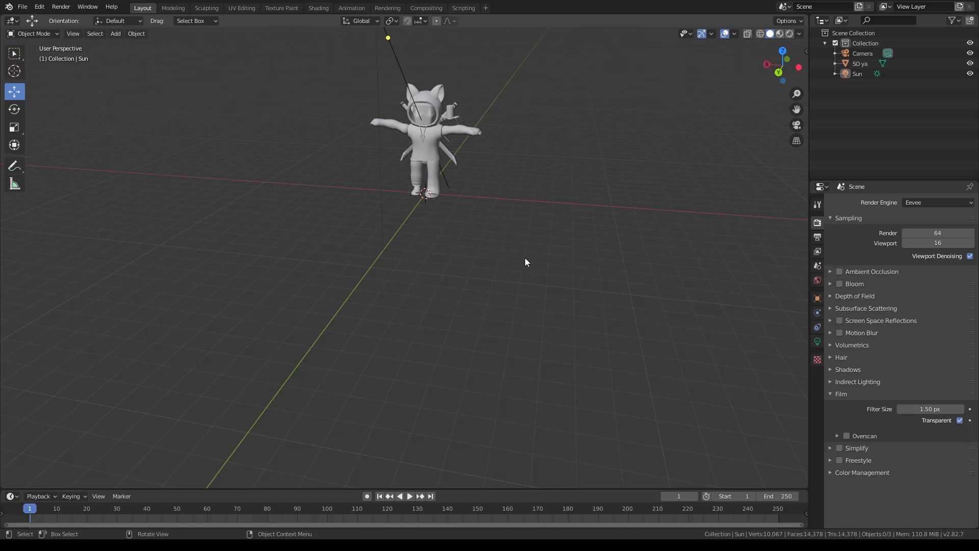
{"action": "mouse_move", "coordinate": [740, 121]}
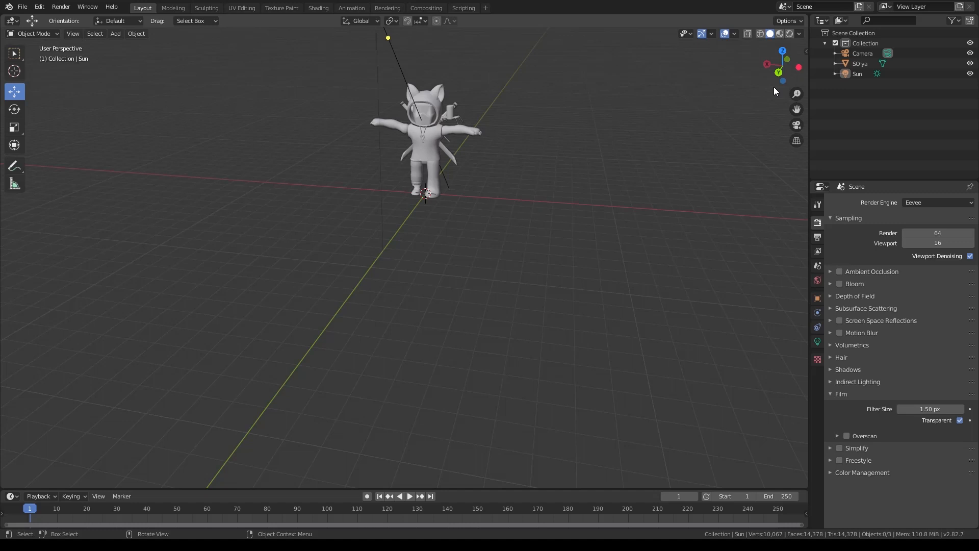
{"action": "mouse_move", "coordinate": [778, 156]}
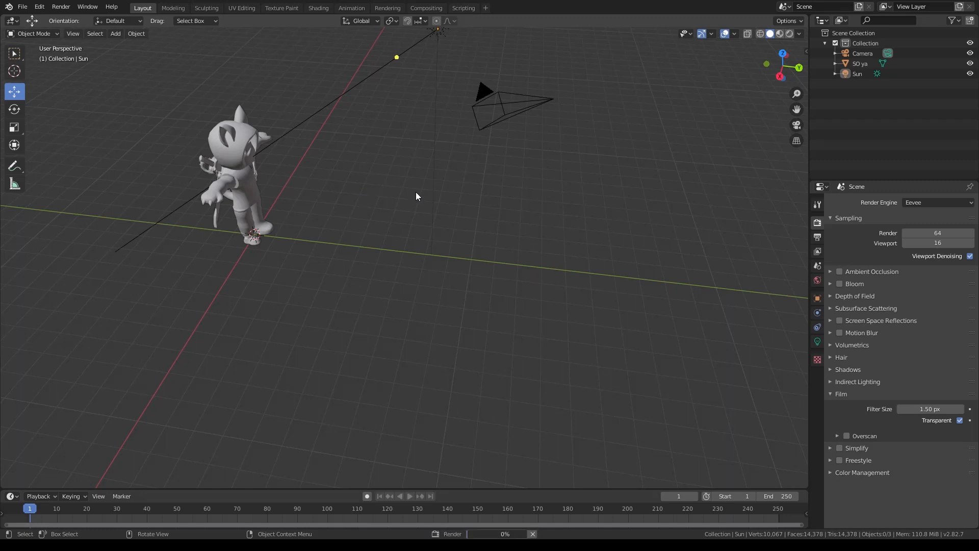
{"action": "mouse_move", "coordinate": [475, 212]}
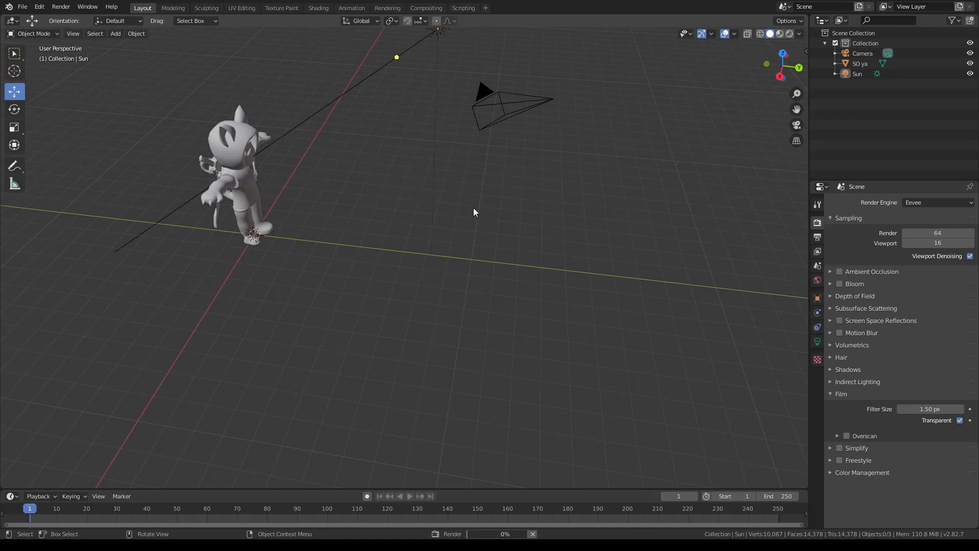
{"action": "mouse_move", "coordinate": [334, 191]}
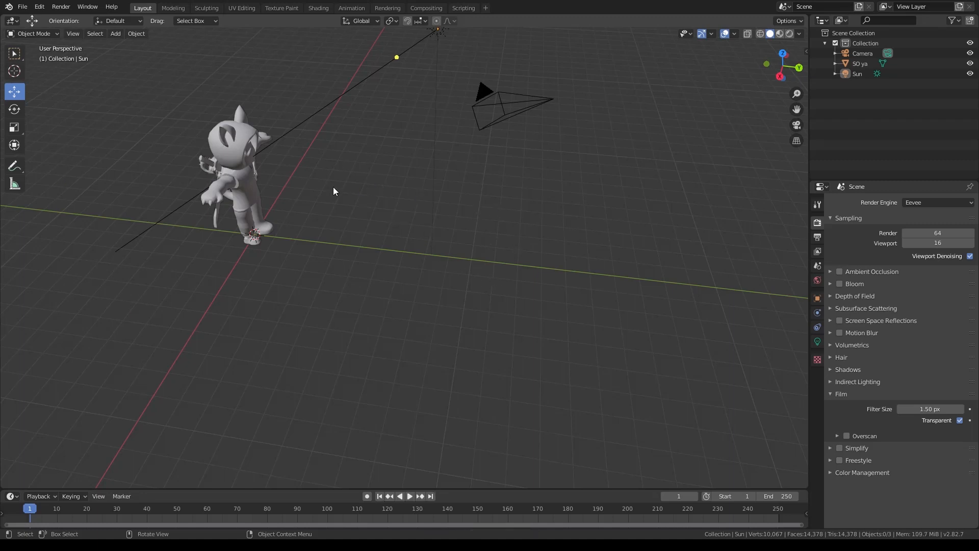
{"action": "mouse_move", "coordinate": [876, 300]}
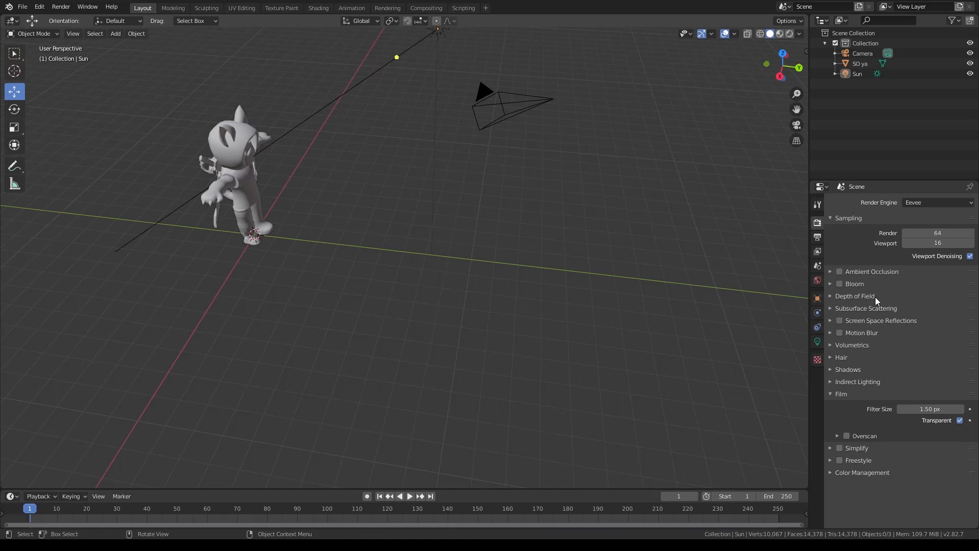